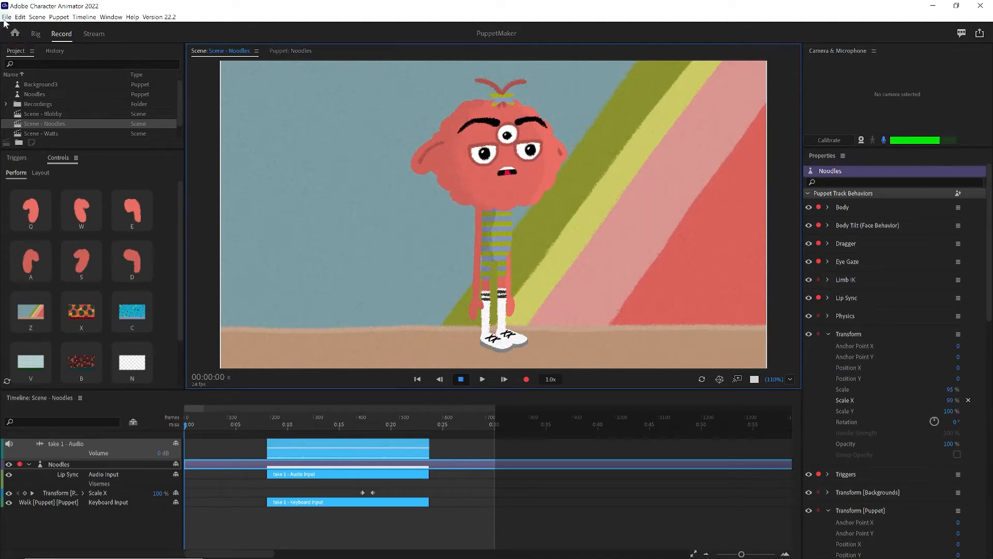
# Create a new project saved in a new 04-05_PuppetMaker folder and start making a puppet
pyautogui.click(7, 17)
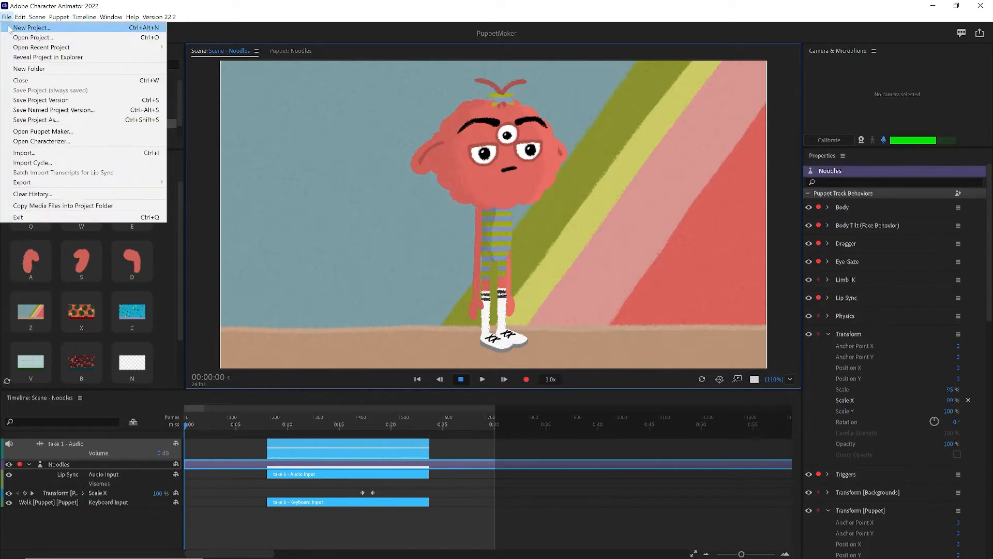
pyautogui.click(30, 26)
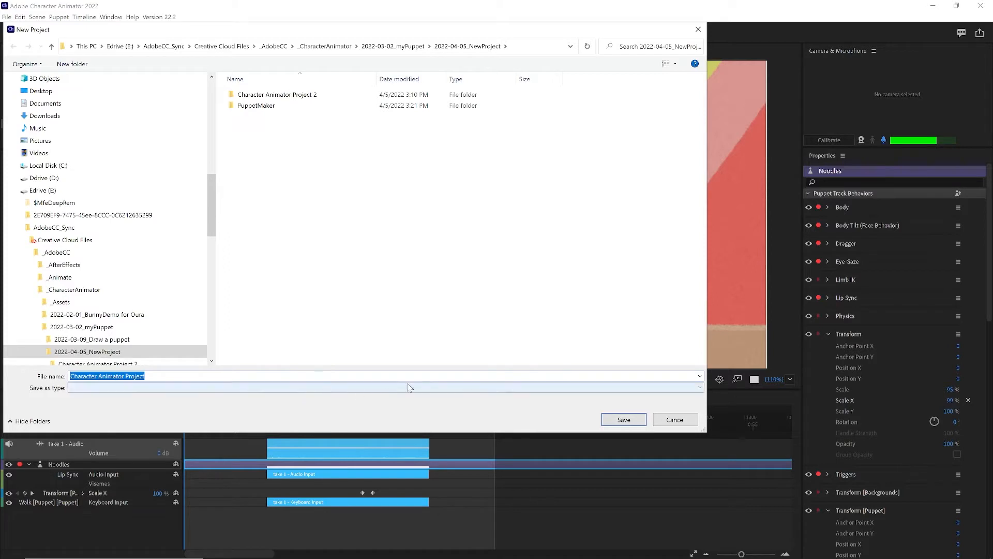
pyautogui.click(71, 63)
pyautogui.write('04-05_PuppetMaker')
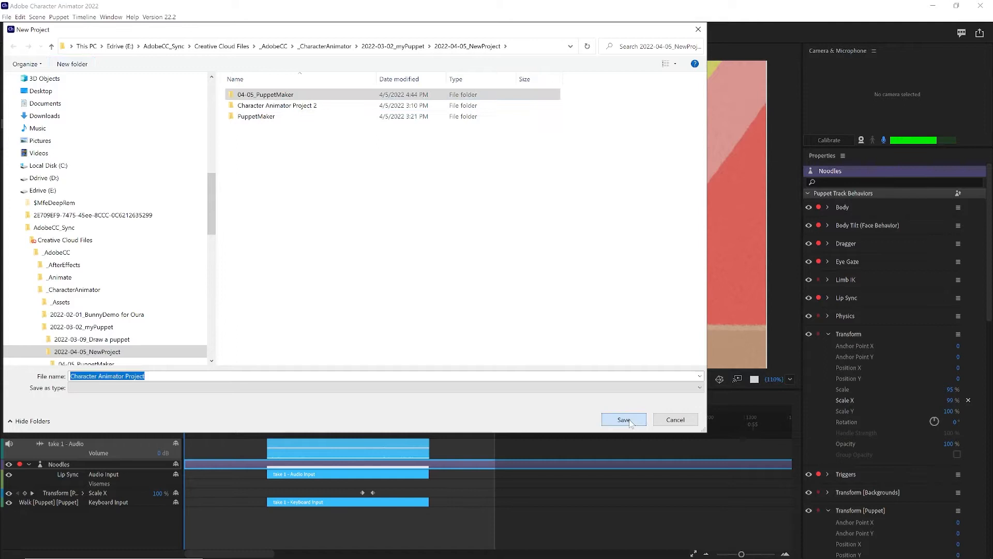
pyautogui.click(623, 419)
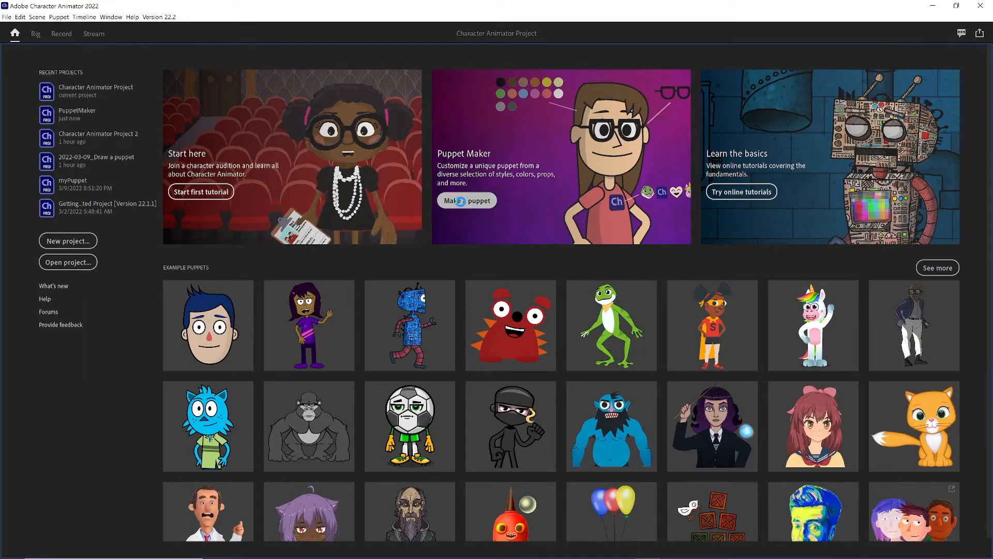
pyautogui.click(467, 199)
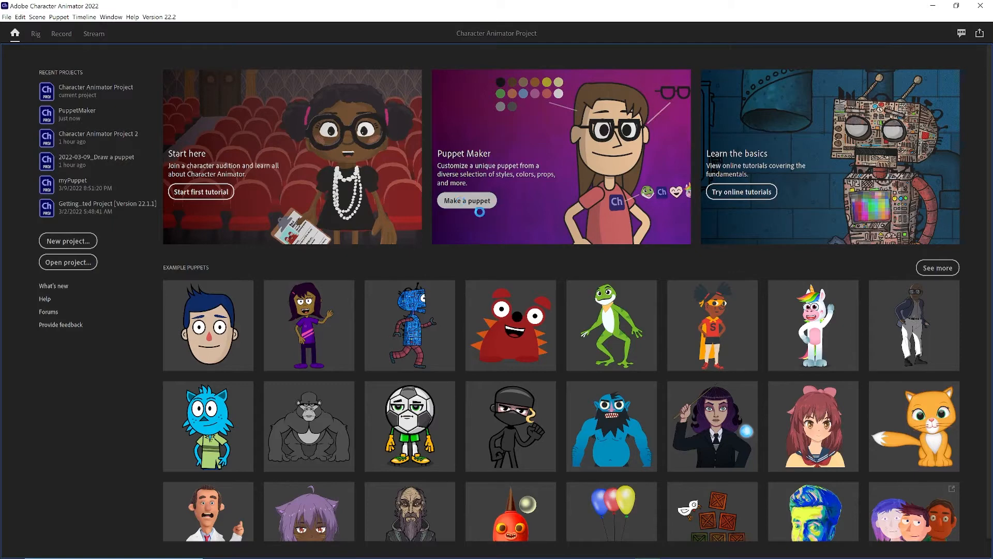
# Randomize the new puppet's look several times in Puppet Maker
pyautogui.click(466, 199)
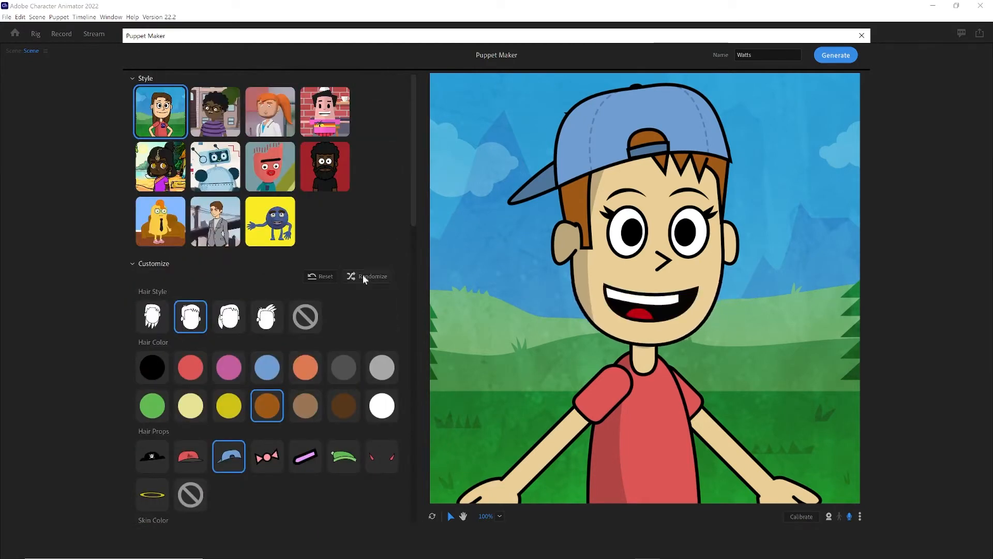
pyautogui.click(372, 276)
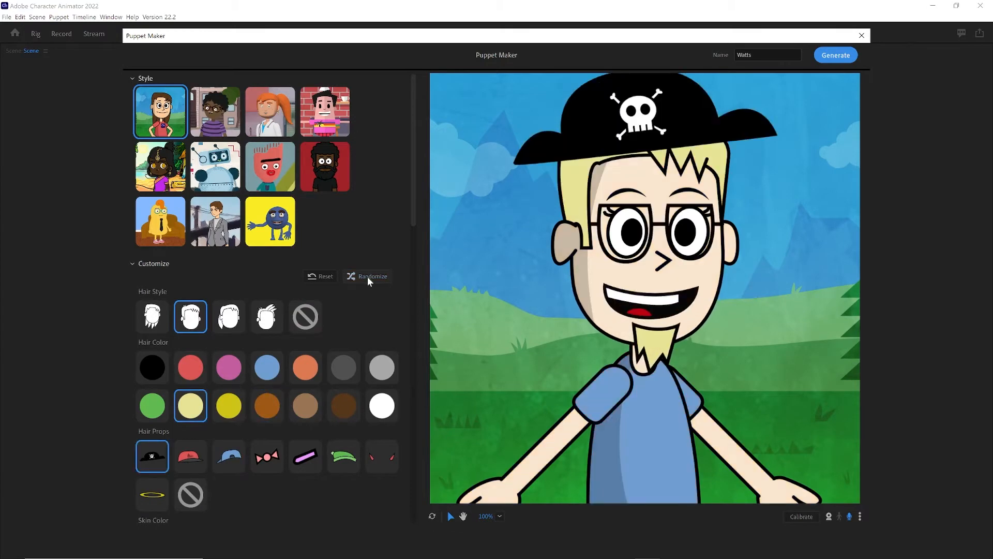
pyautogui.click(367, 276)
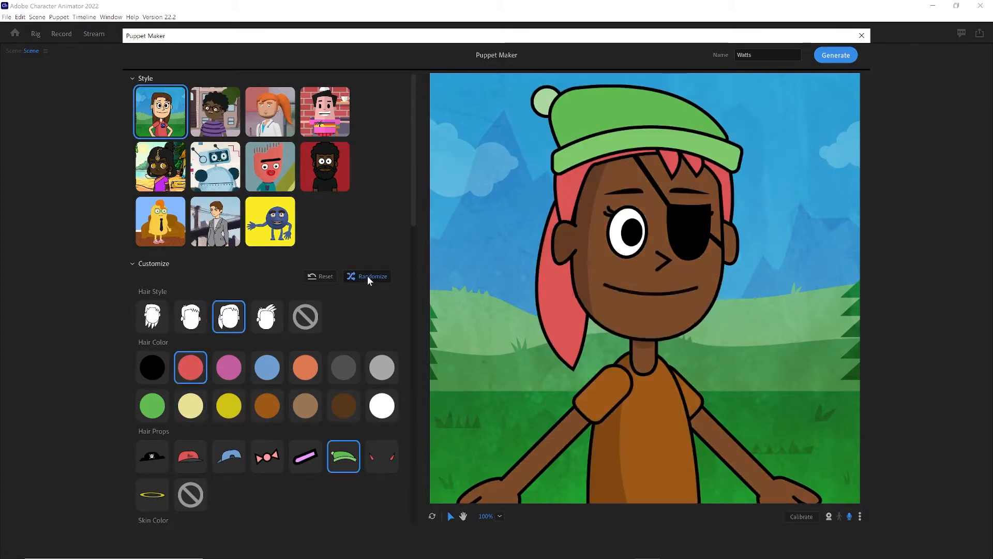
pyautogui.click(372, 276)
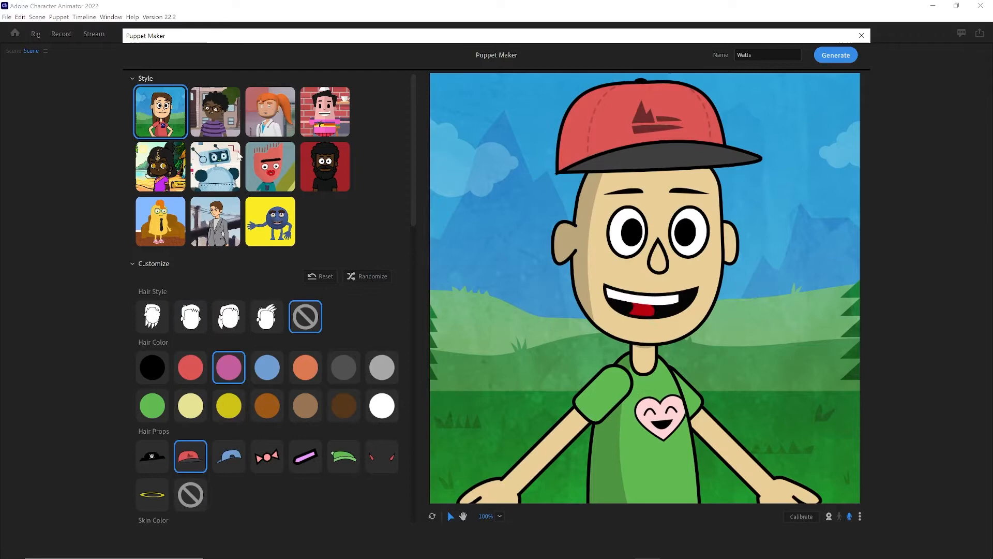
pyautogui.click(215, 166)
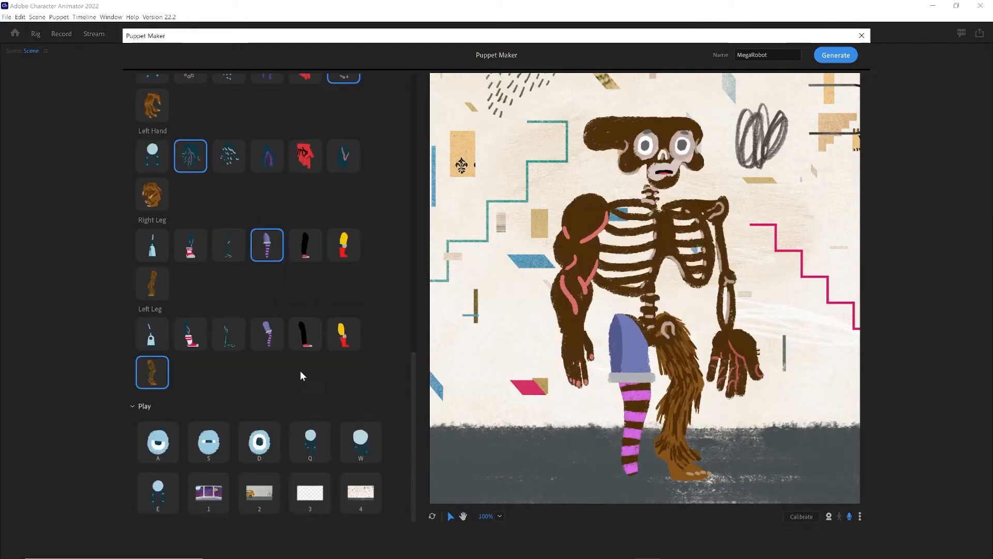
# Try left-leg options for MegaRobot, ending with the yellow leg and red boot
pyautogui.click(343, 335)
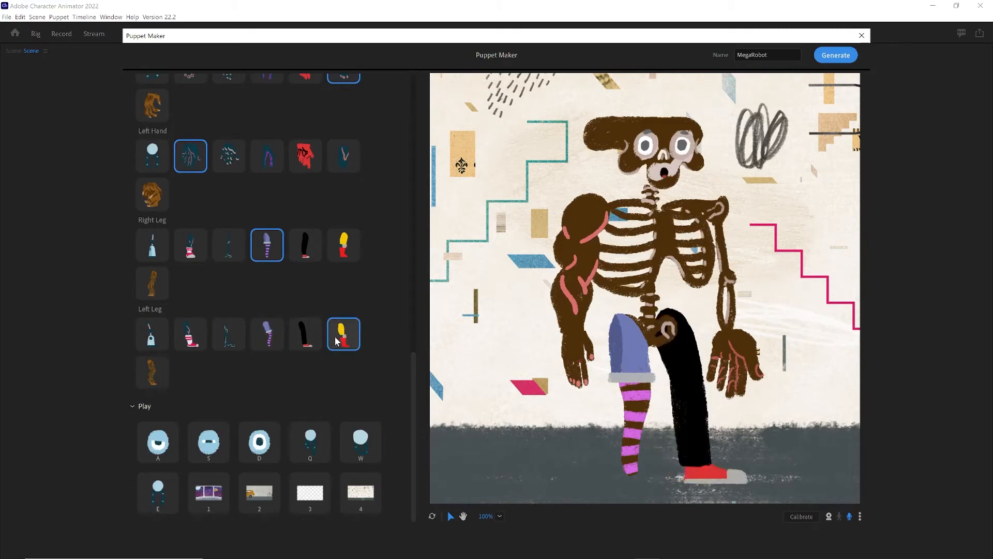
pyautogui.click(344, 334)
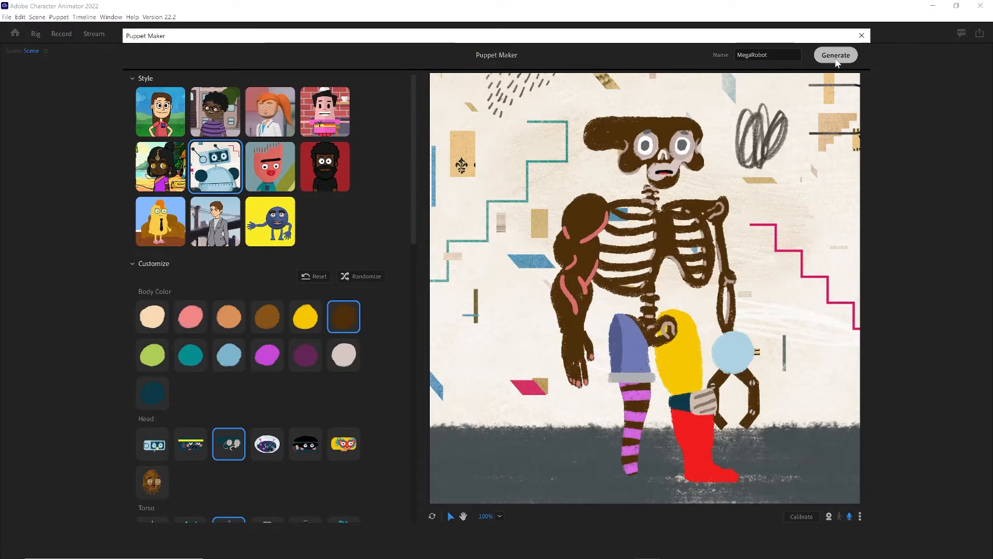
# Generate MegaRobot into a scene at Position X -143 over the brick-wall street background, then return home
pyautogui.click(835, 55)
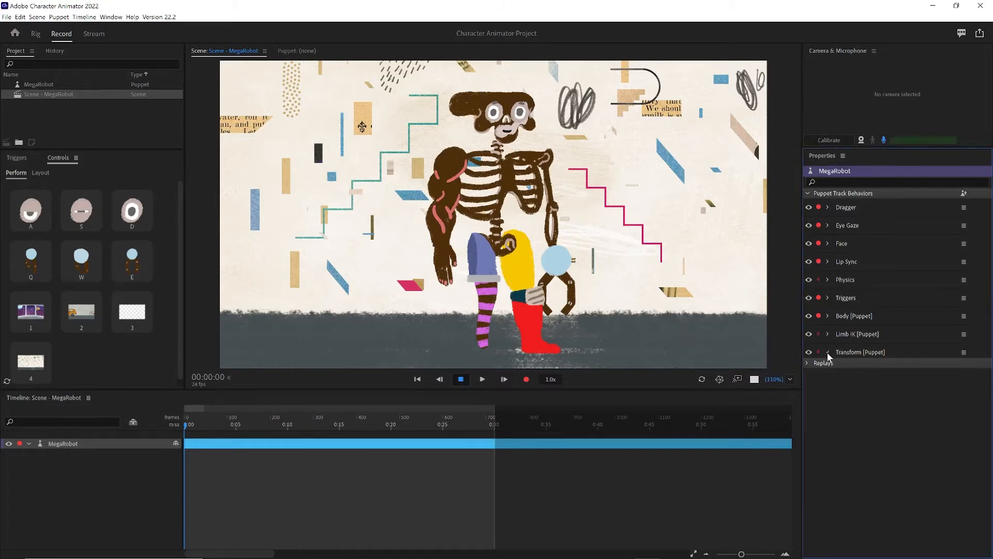
pyautogui.click(828, 351)
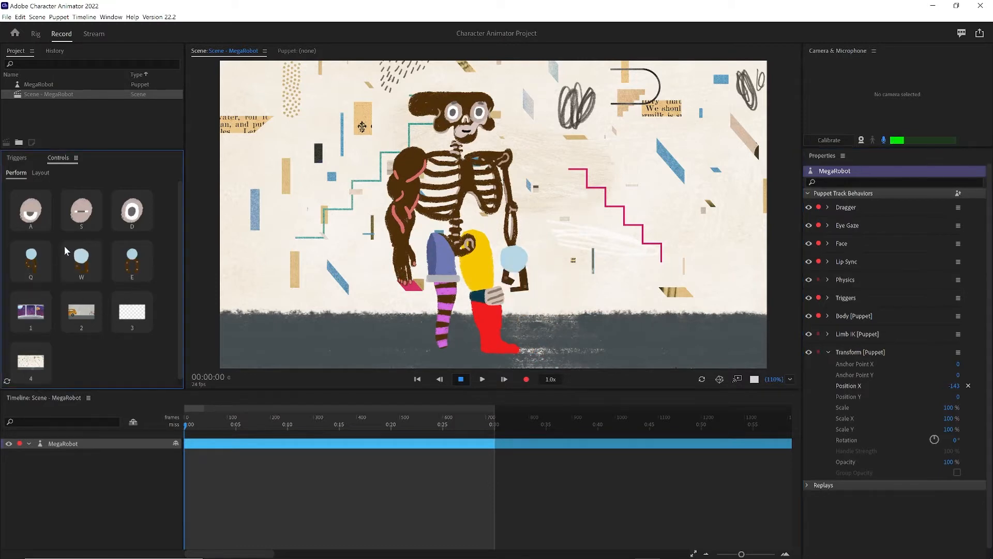
pyautogui.moveTo(120, 208)
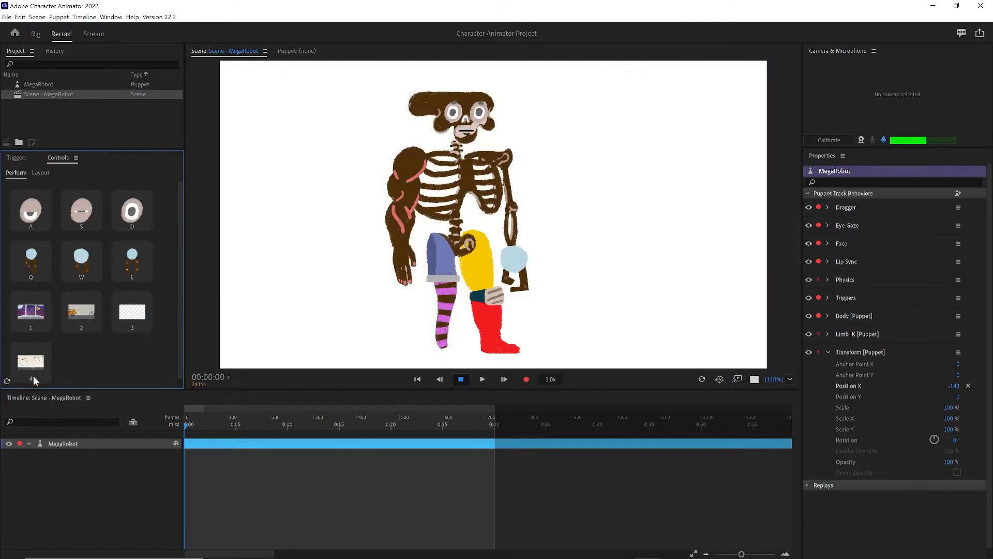
pyautogui.click(30, 312)
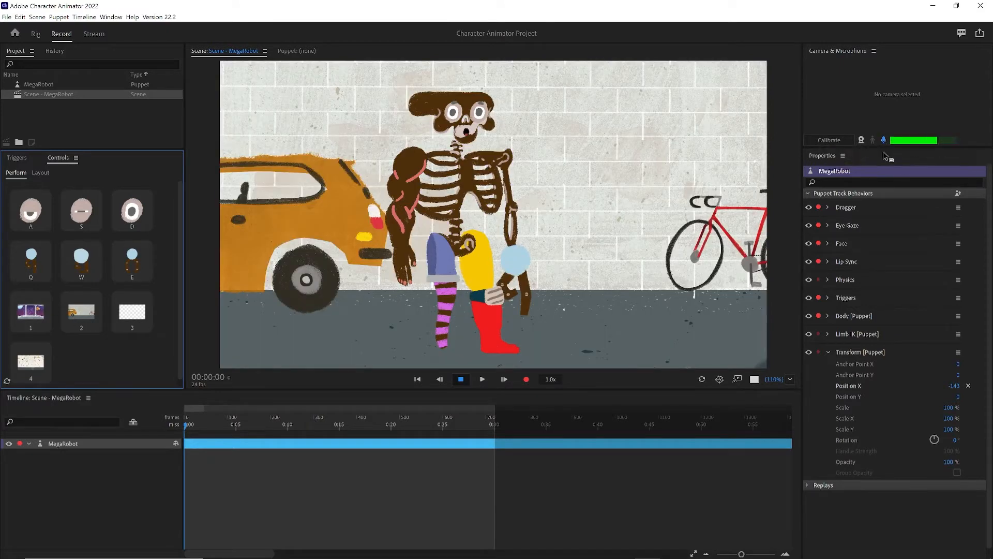
pyautogui.moveTo(620, 212)
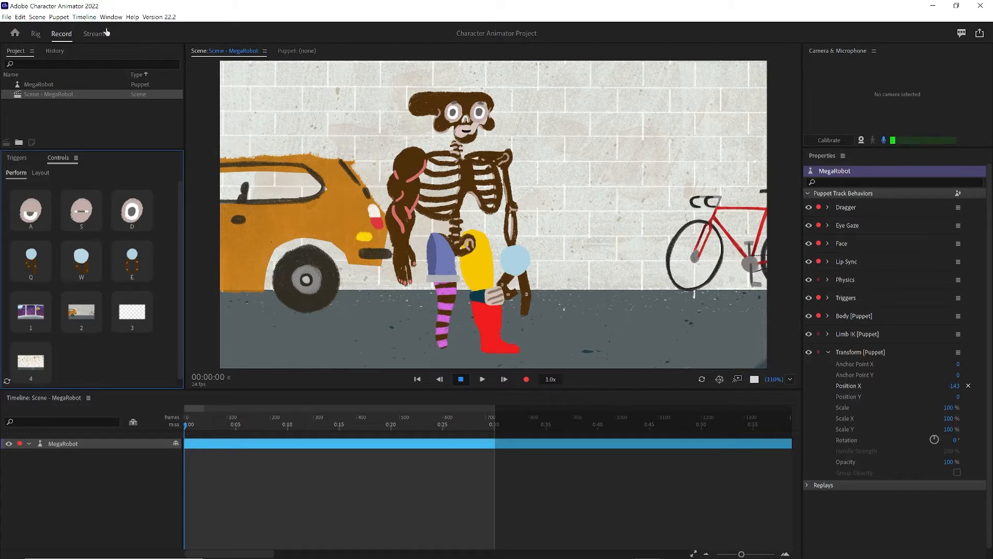
pyautogui.click(14, 34)
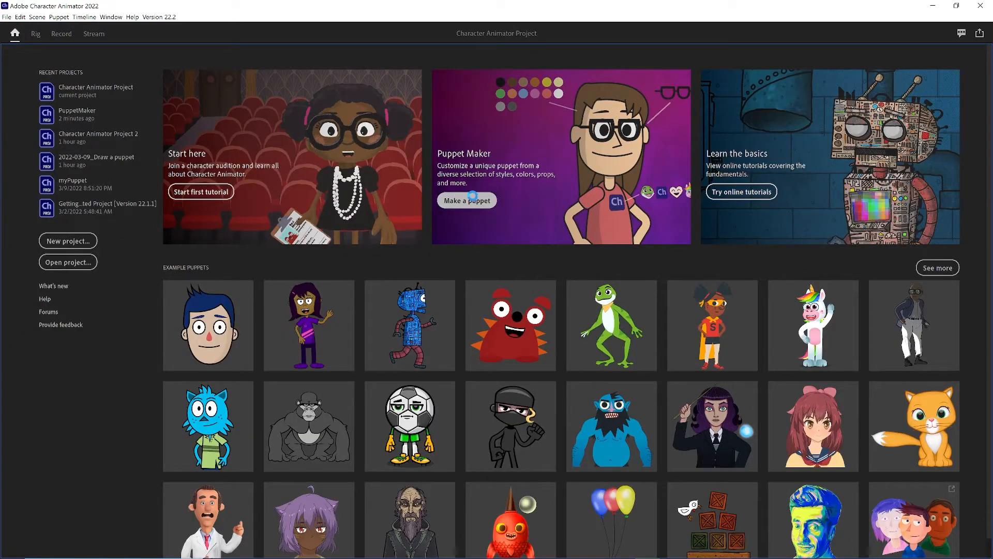
# Make a randomized Noodles puppet and generate it into its own scene
pyautogui.click(466, 200)
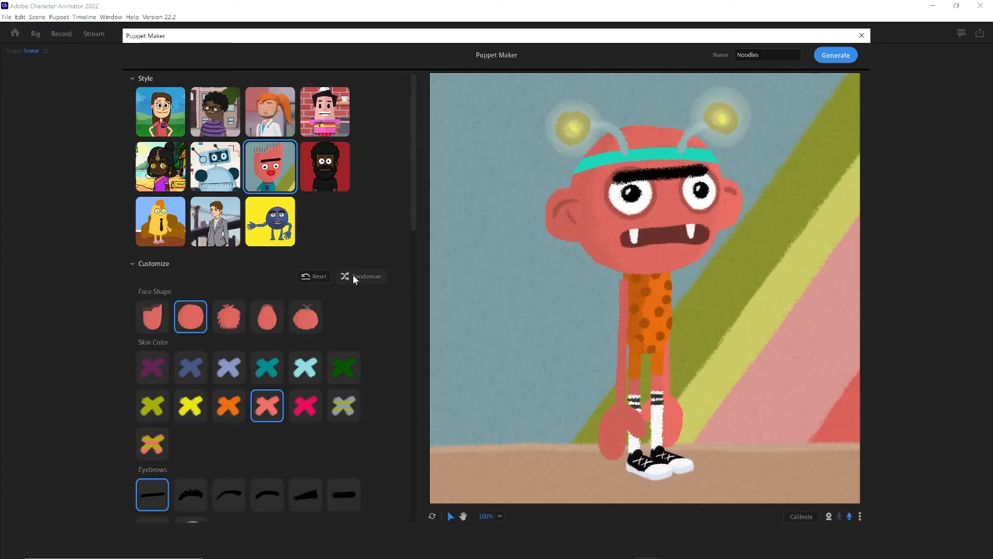
pyautogui.click(366, 275)
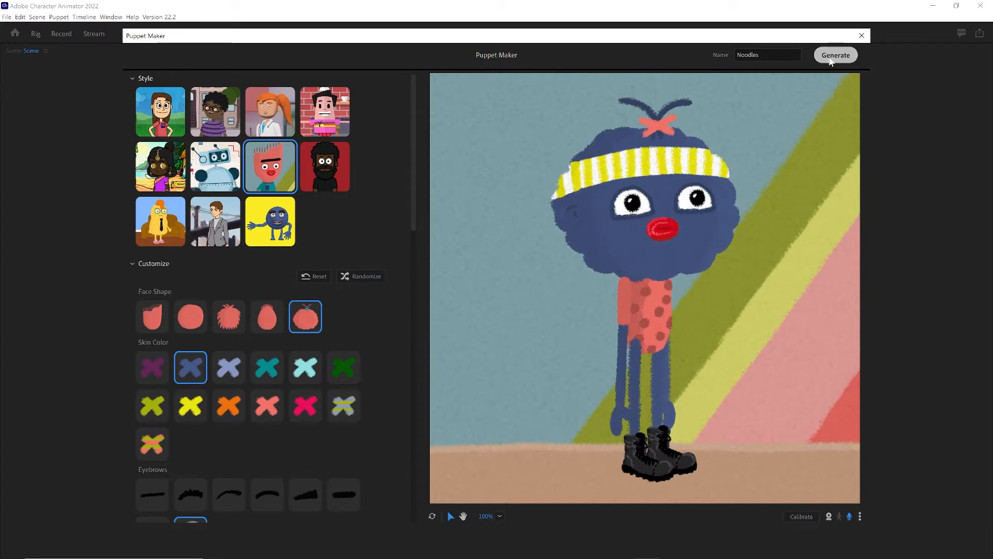
pyautogui.click(835, 55)
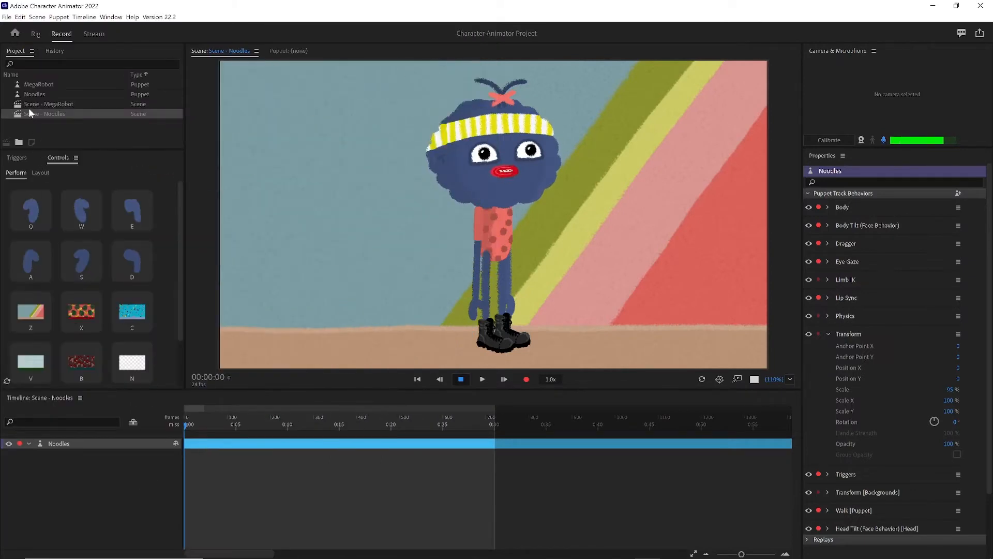
# Open the MegaRobot scene and the Noodles puppet so both stand together, Noodles scaled to 95%
pyautogui.click(48, 103)
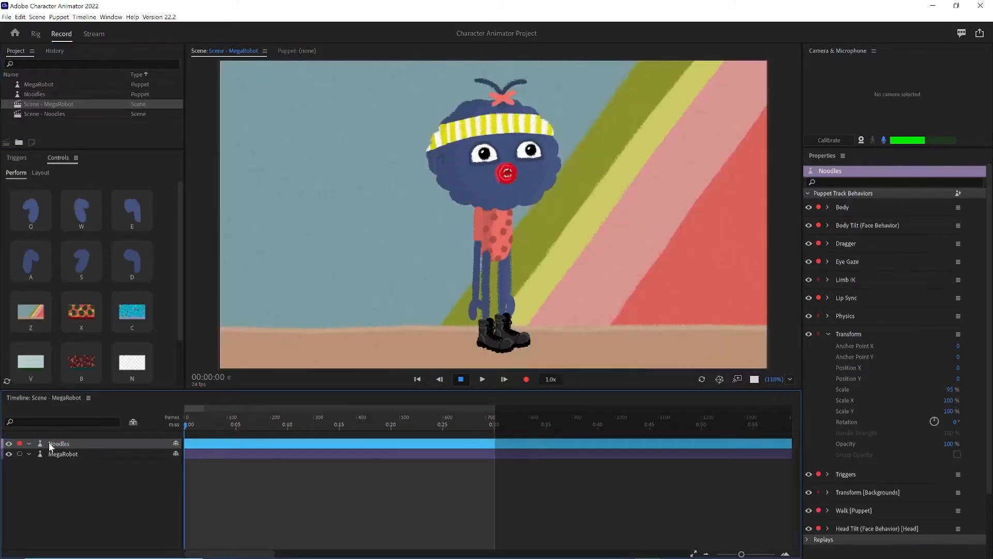
pyautogui.click(35, 94)
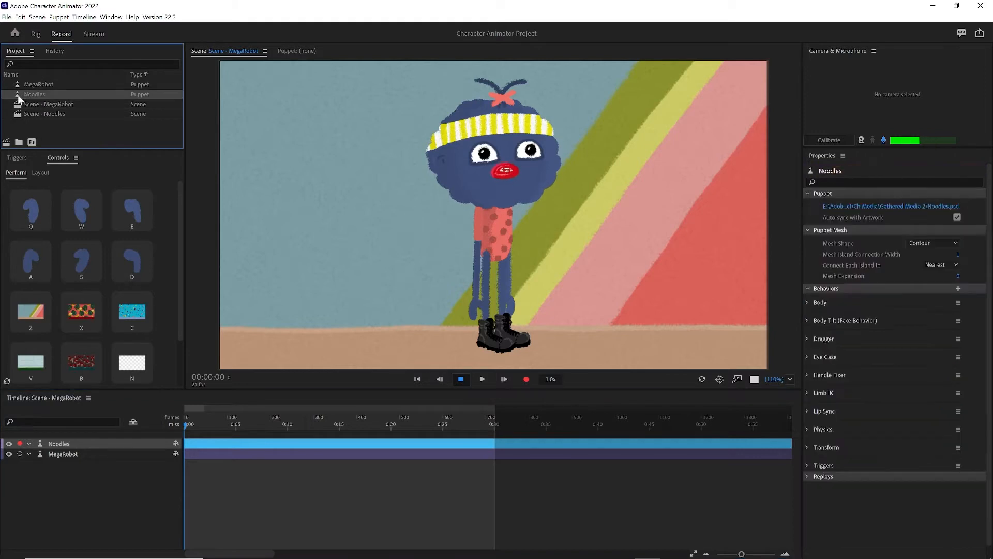
pyautogui.doubleClick(34, 94)
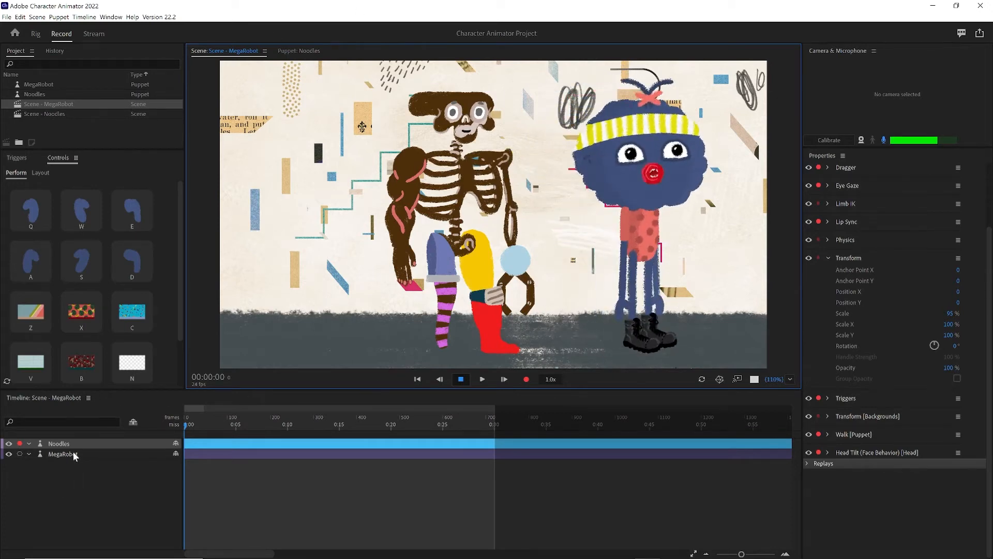
# Set Noodles' Position X to 485 and arm MegaRobot's track for recording
pyautogui.click(61, 454)
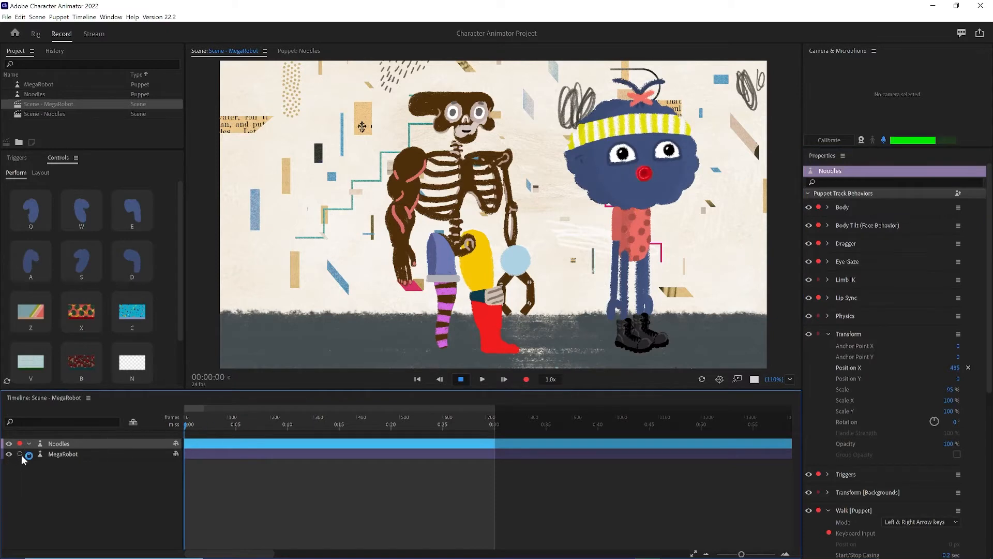
pyautogui.moveTo(18, 456)
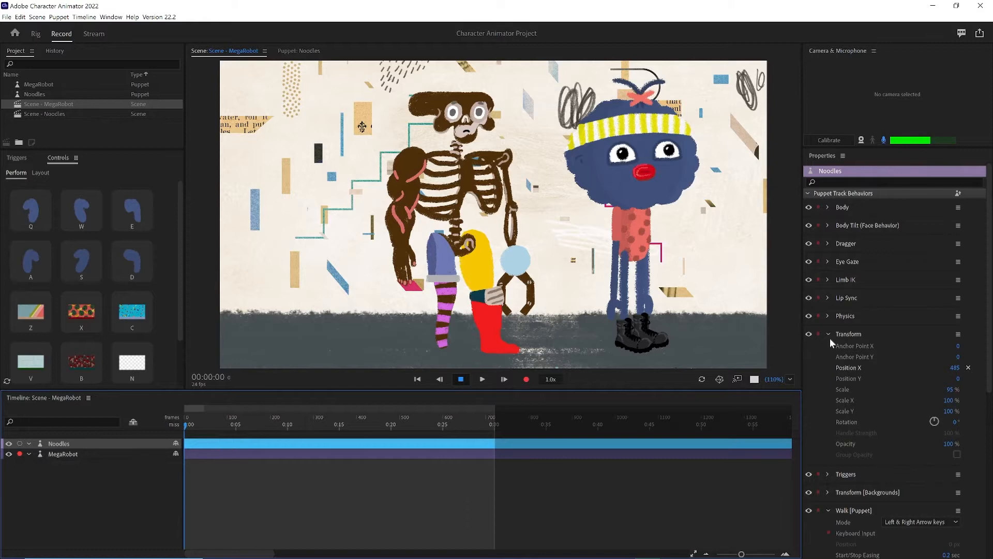
pyautogui.click(34, 94)
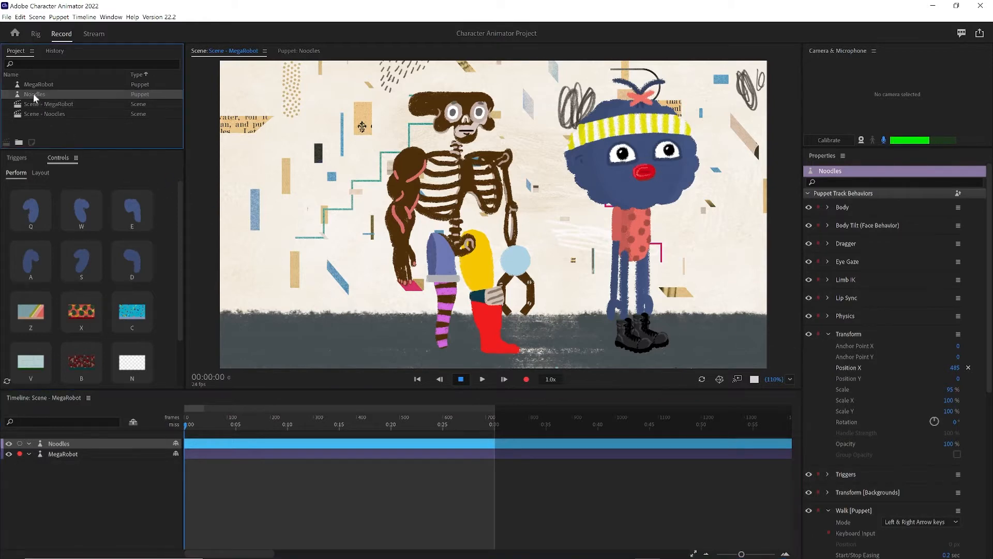
pyautogui.click(38, 84)
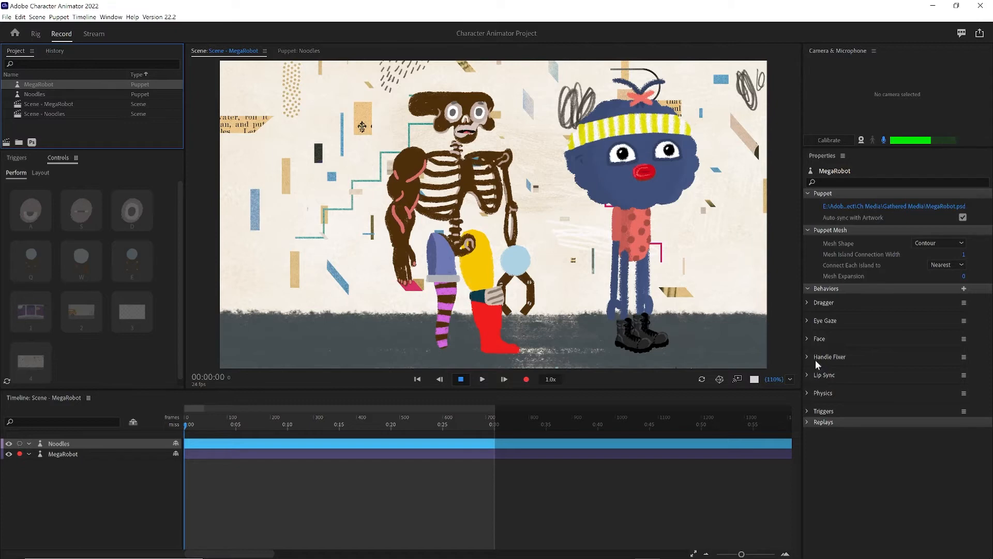
pyautogui.moveTo(820, 383)
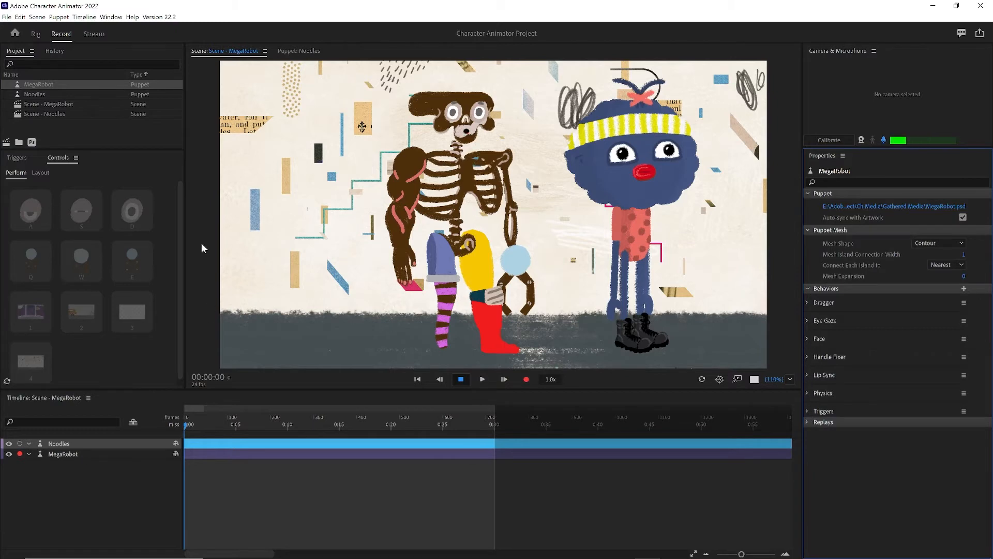
pyautogui.click(63, 453)
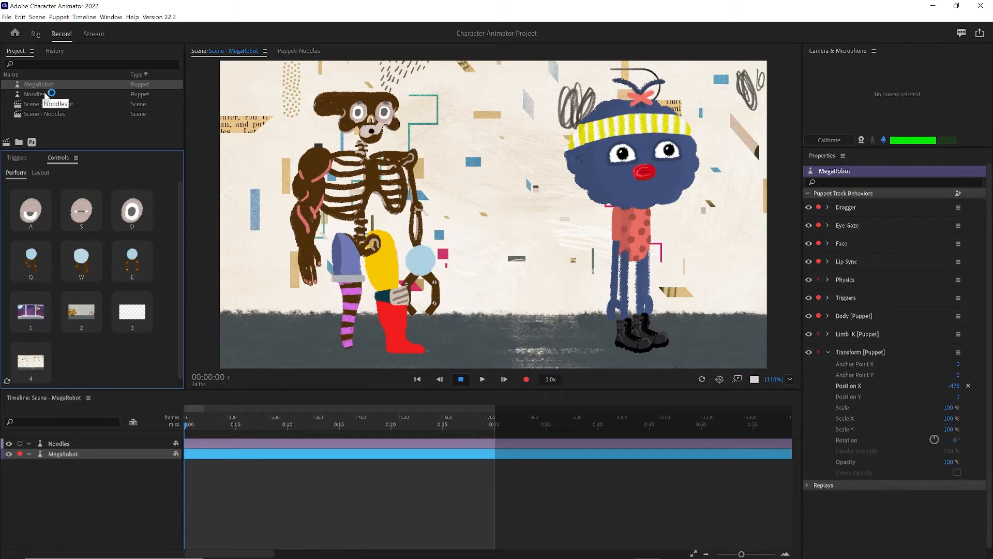
# Move MegaRobot to Position X -476 and inspect the Noodles and MegaRobot puppets
pyautogui.click(35, 94)
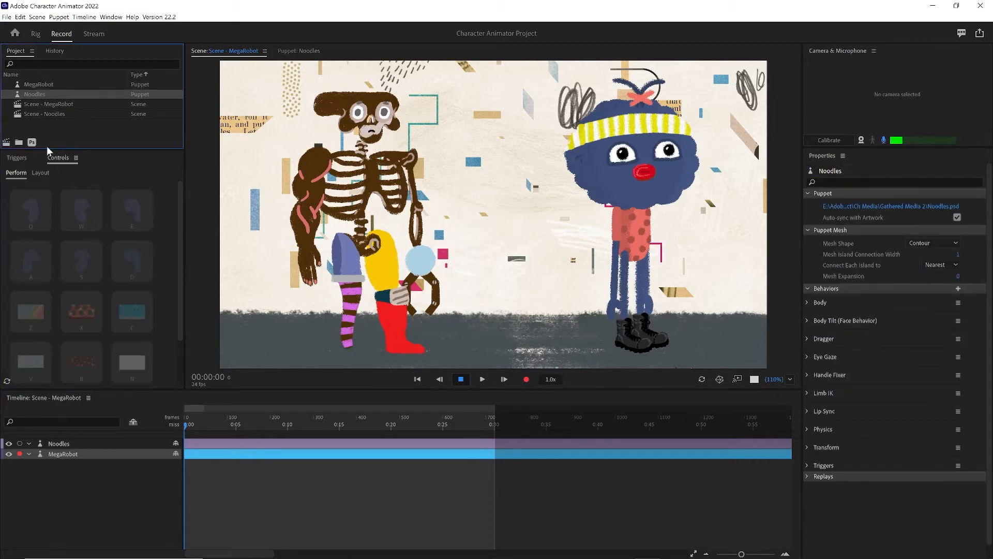
pyautogui.click(38, 84)
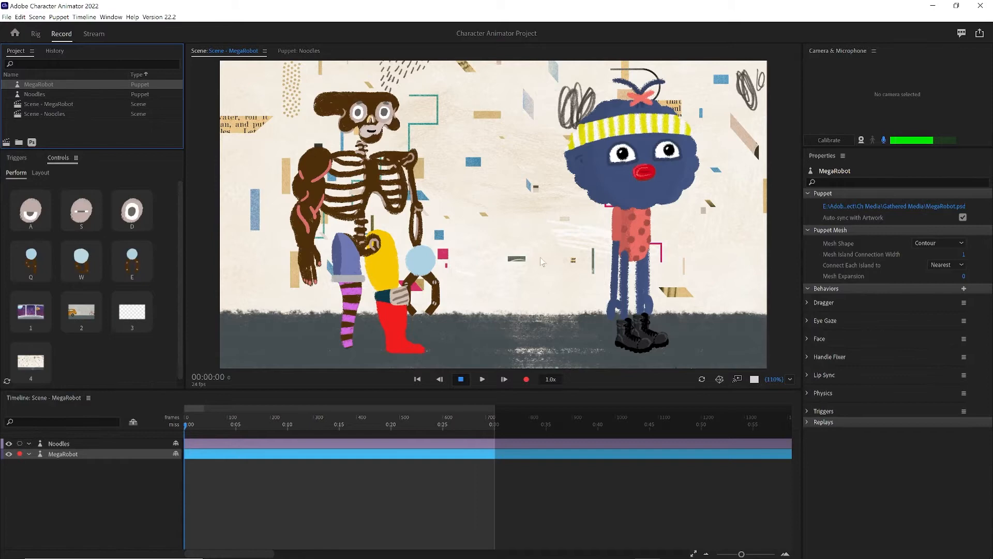
pyautogui.click(35, 94)
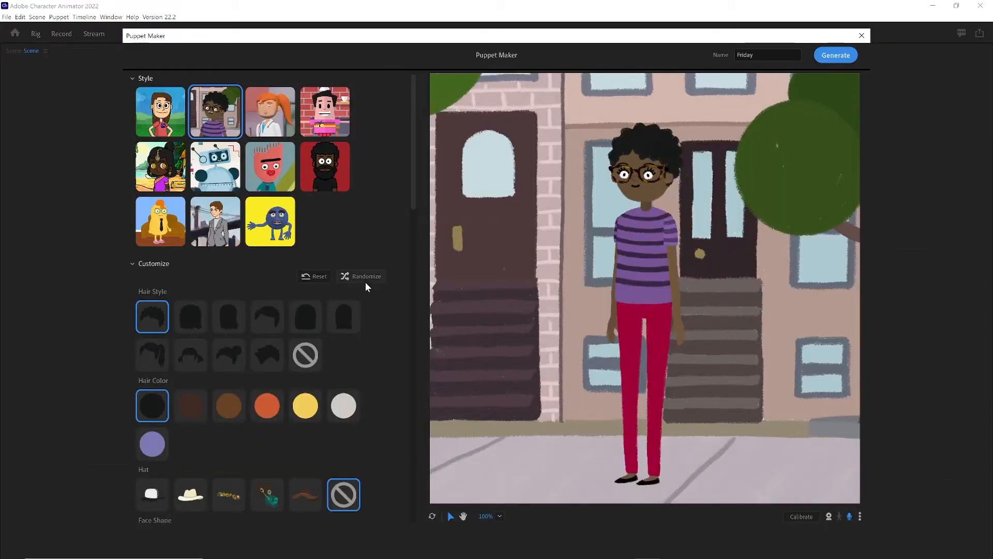
# Randomize Friday's look twice and generate her into the project
pyautogui.click(365, 275)
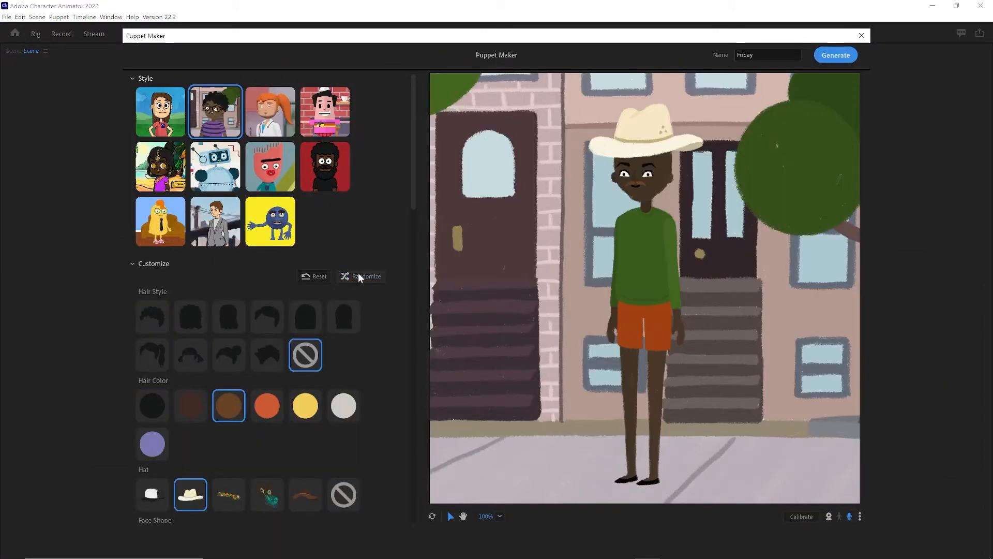
pyautogui.click(366, 275)
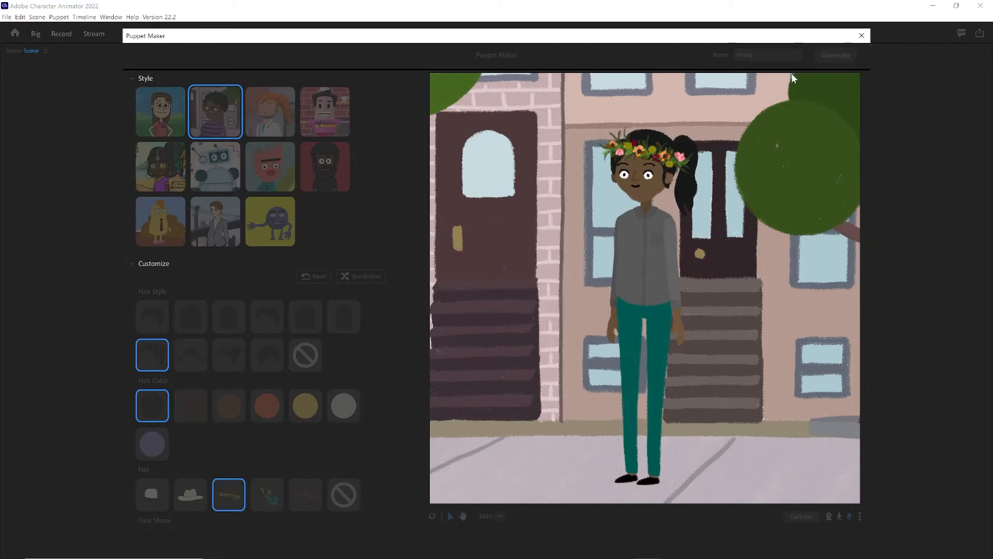
pyautogui.click(835, 55)
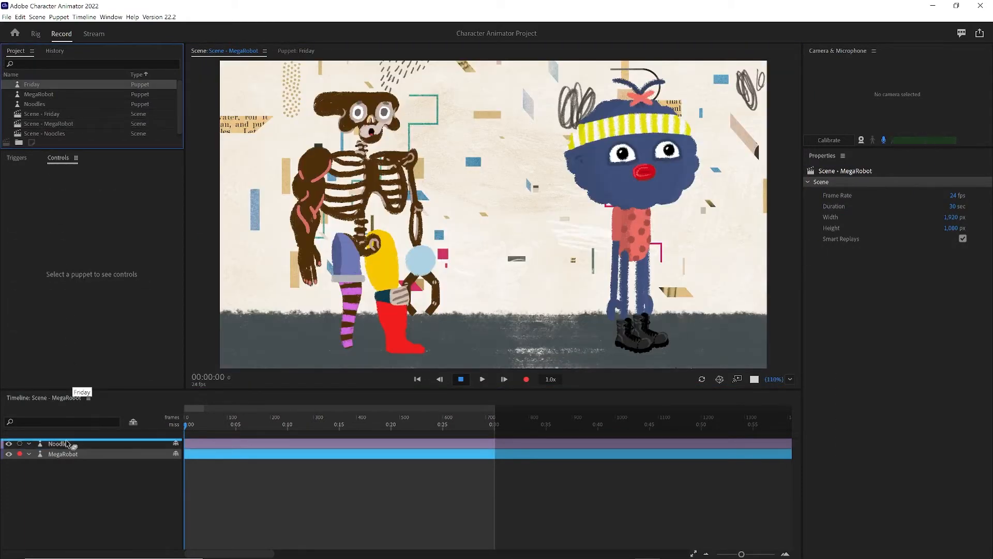
# Add Friday to the MegaRobot scene and review her Transform properties alongside MegaRobot's track
pyautogui.click(56, 443)
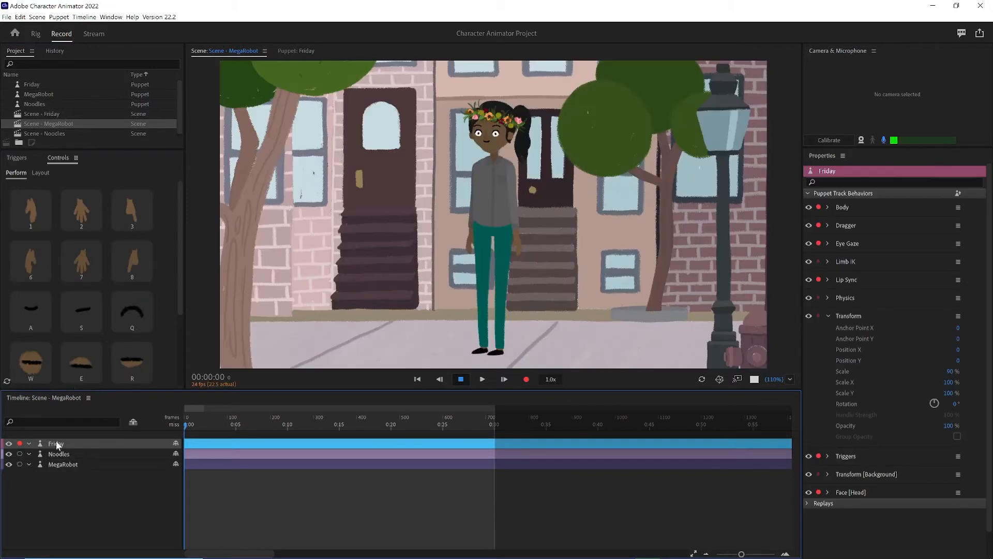
pyautogui.click(31, 84)
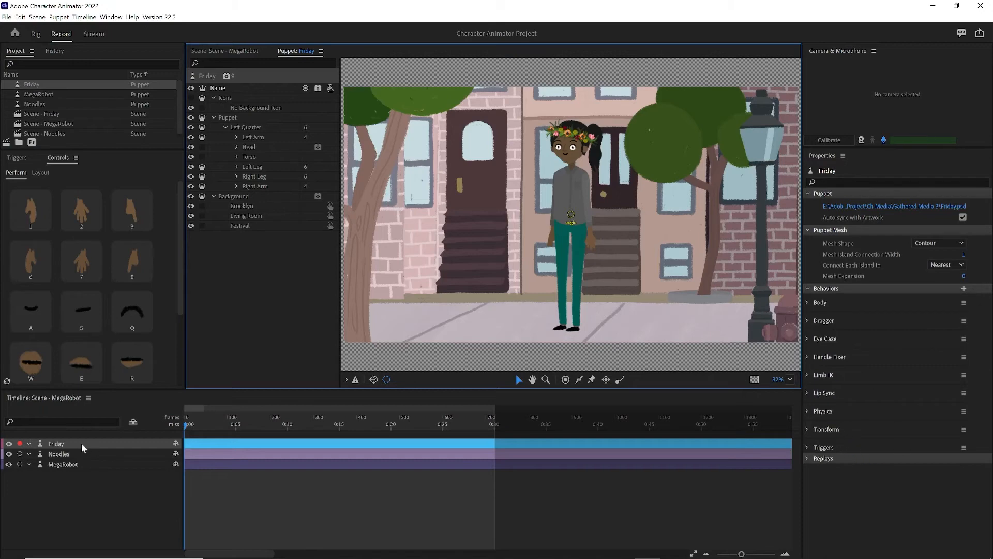
pyautogui.click(56, 443)
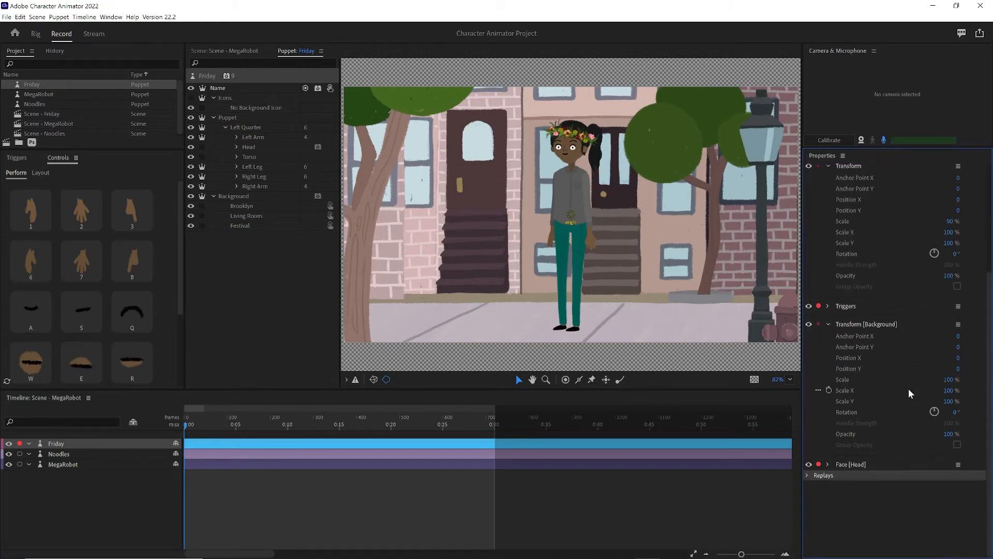
pyautogui.click(49, 123)
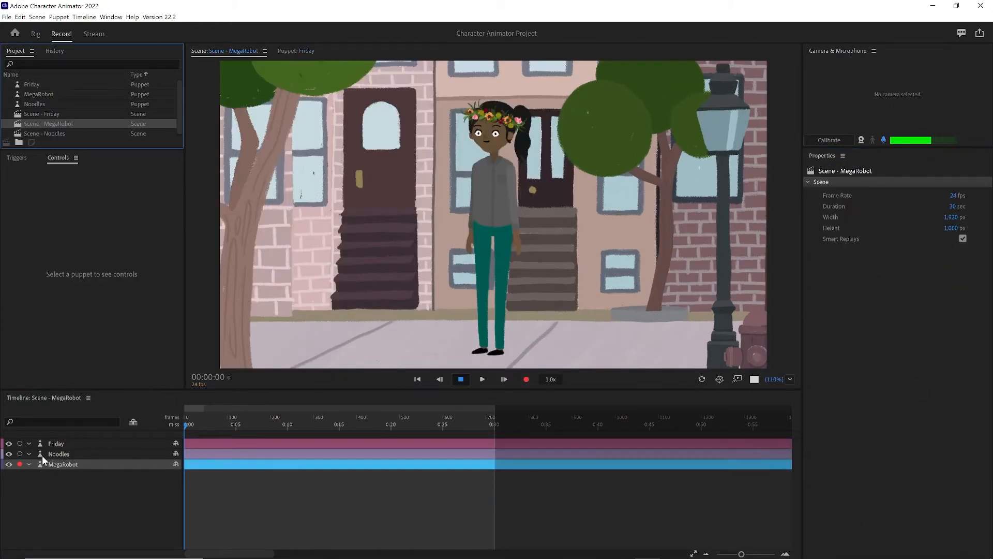
pyautogui.click(56, 443)
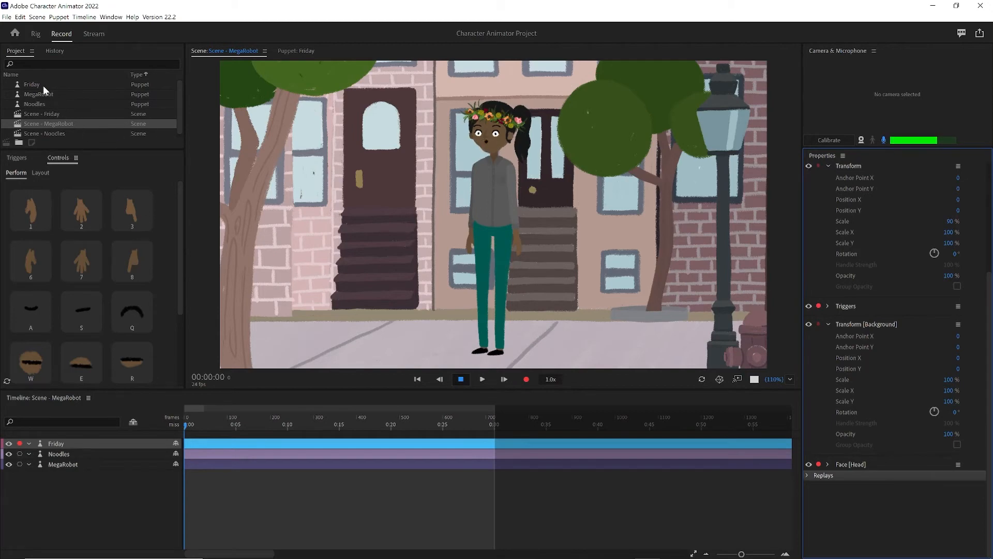
# Bring Friday into Rig mode and reveal her Transform tag and Brooklyn background layer
pyautogui.doubleClick(31, 84)
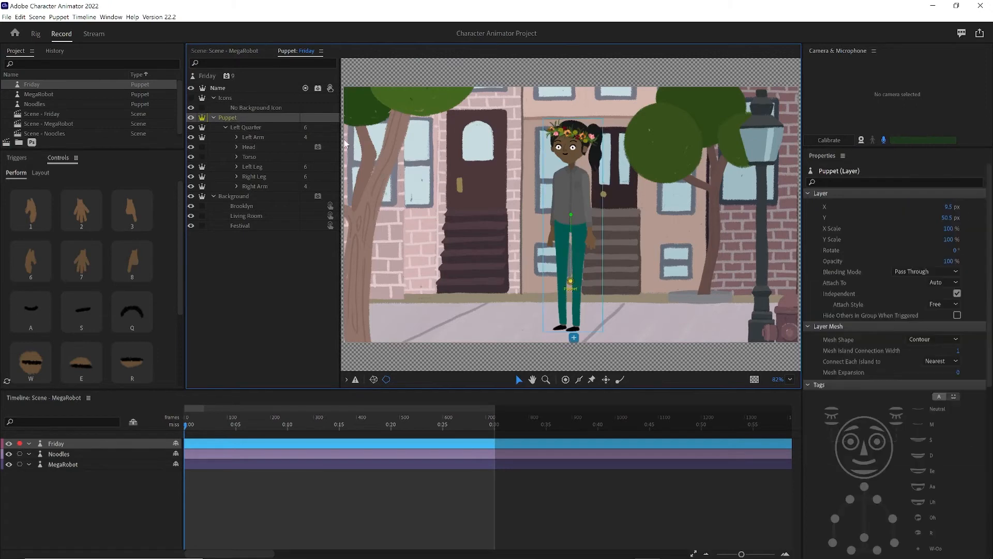
pyautogui.click(35, 34)
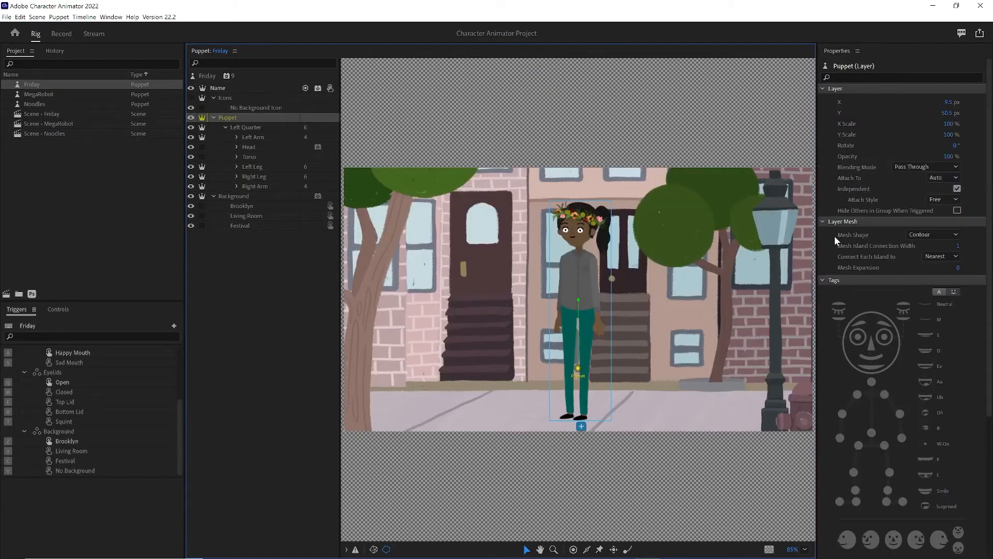
pyautogui.scroll(-3)
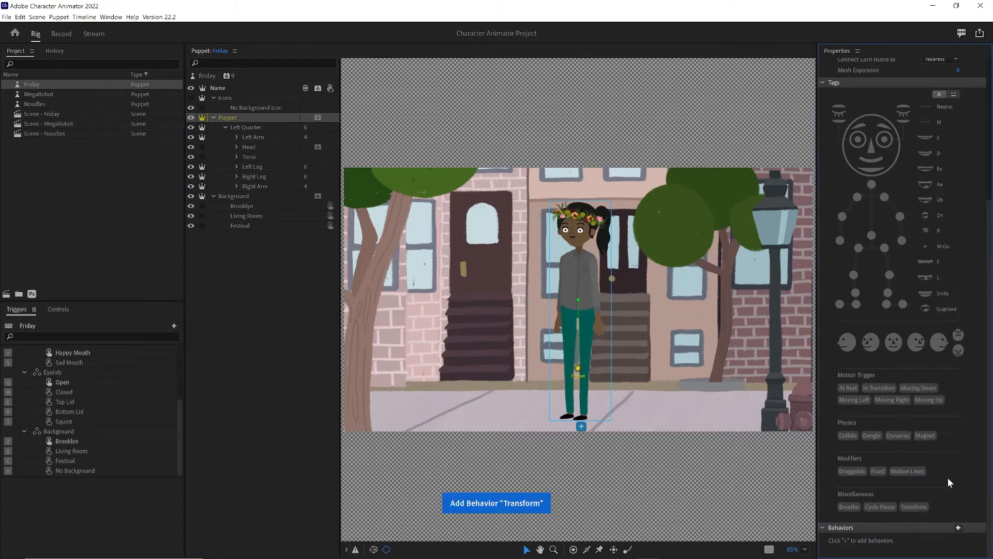
pyautogui.click(495, 503)
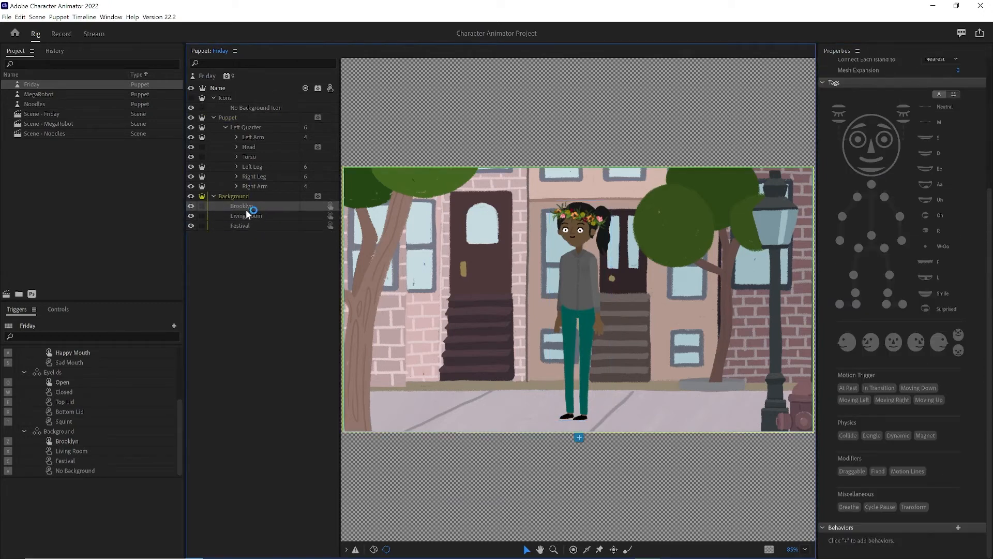
# Make Friday's Brooklyn layer a shareable puppet of its own
pyautogui.rightClick(241, 205)
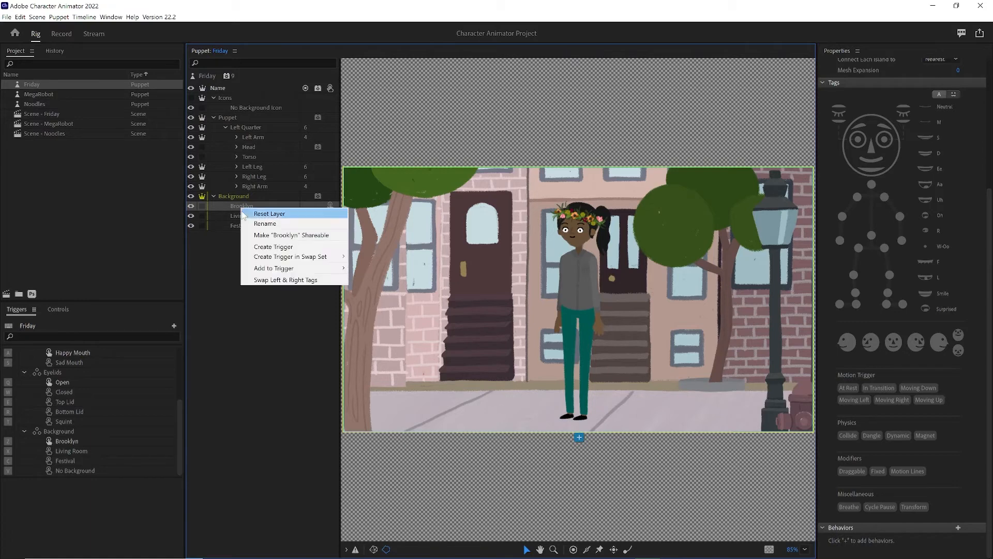
pyautogui.moveTo(266, 242)
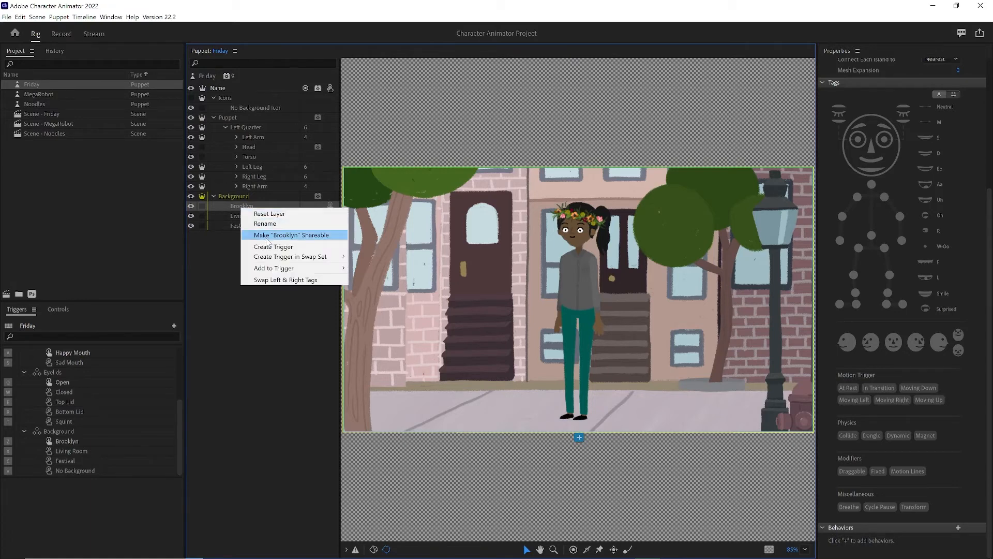
pyautogui.click(293, 235)
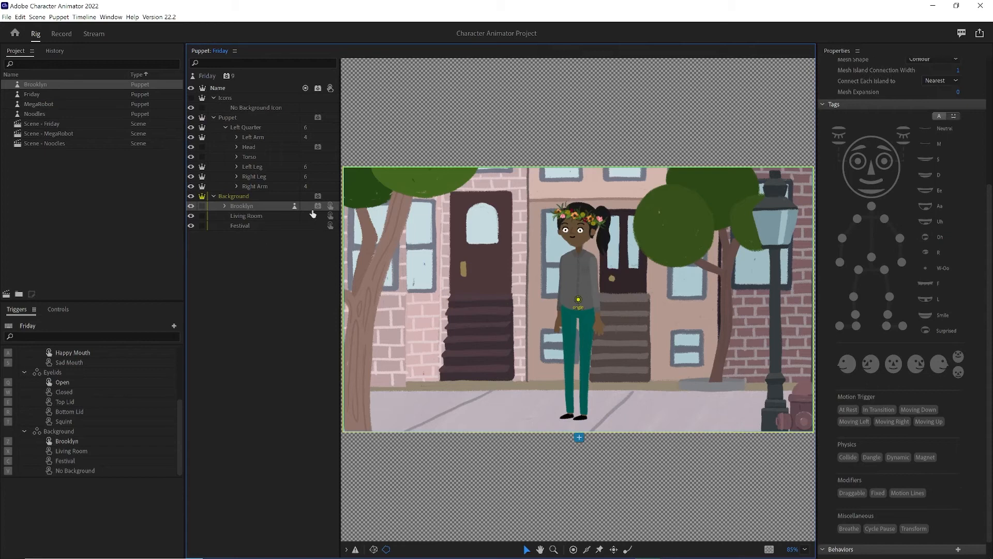
pyautogui.moveTo(41, 91)
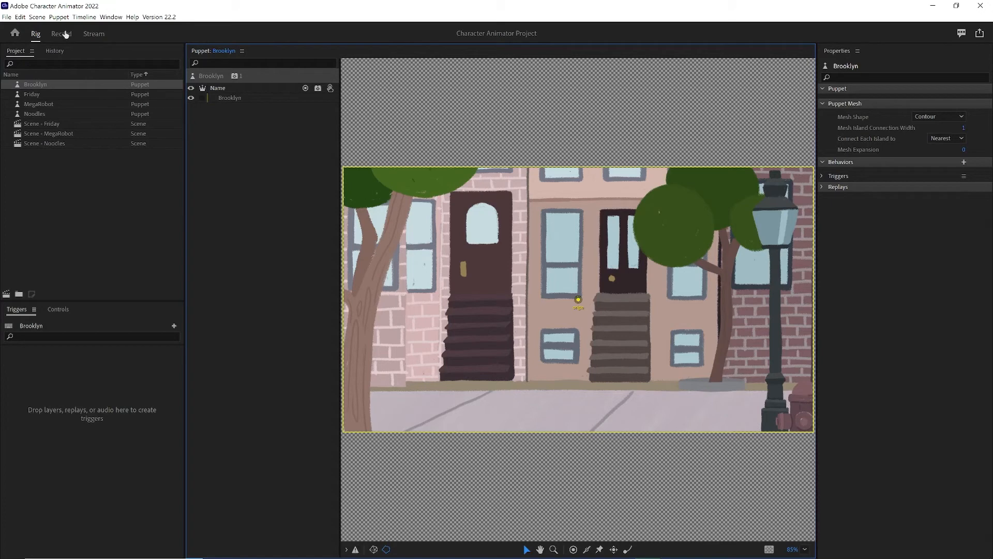
# Place the Brooklyn puppet as its own track behind the characters in Scene - MegaRobot
pyautogui.click(61, 33)
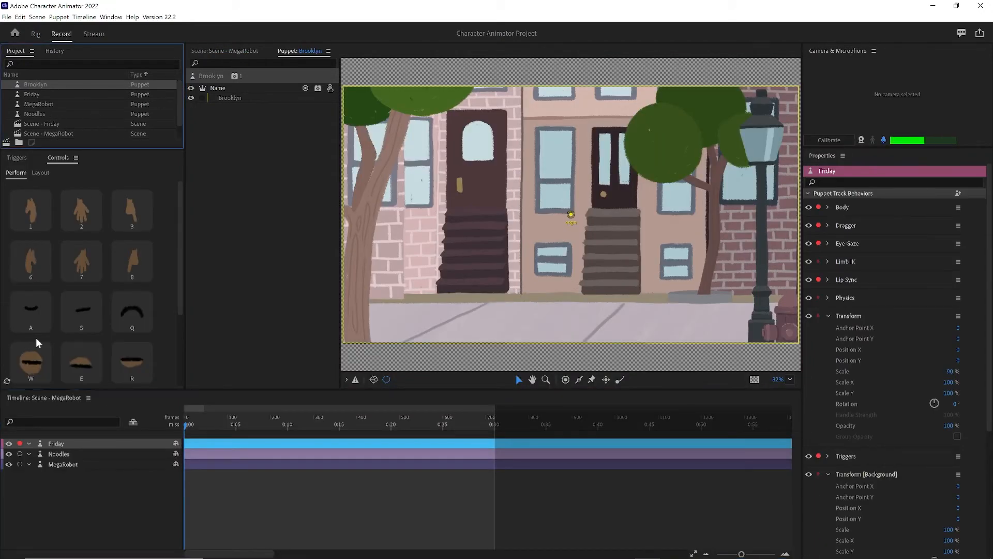
pyautogui.click(36, 84)
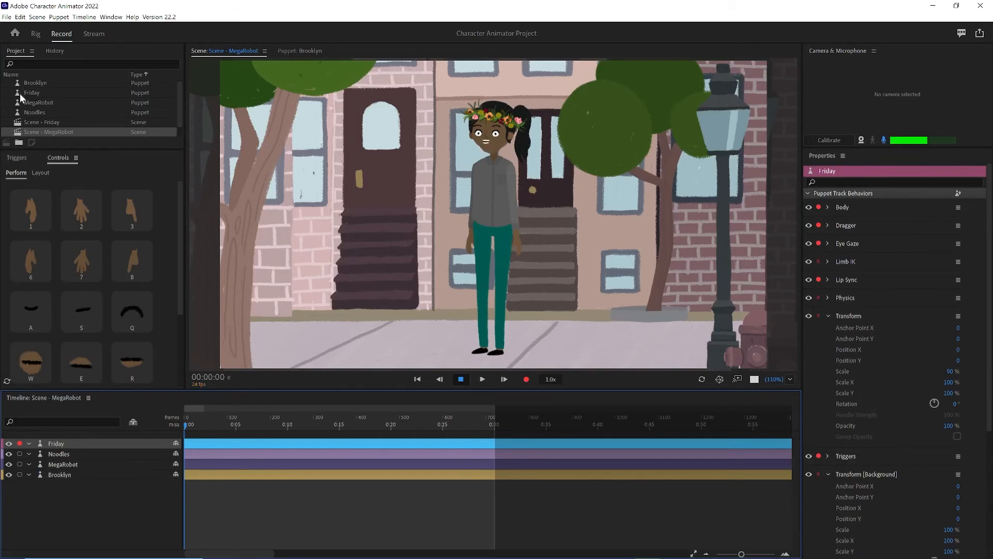
pyautogui.doubleClick(31, 92)
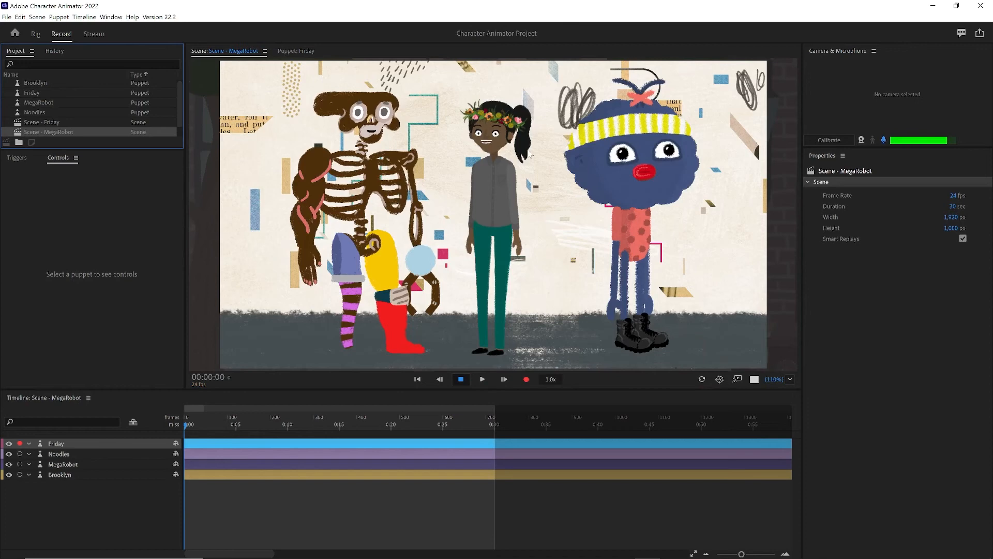
pyautogui.moveTo(40, 481)
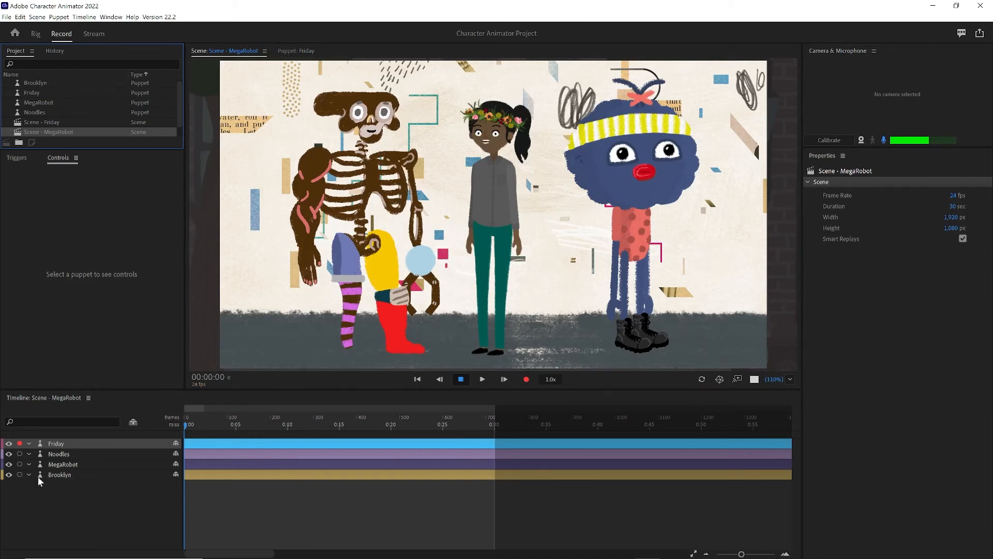
pyautogui.click(60, 475)
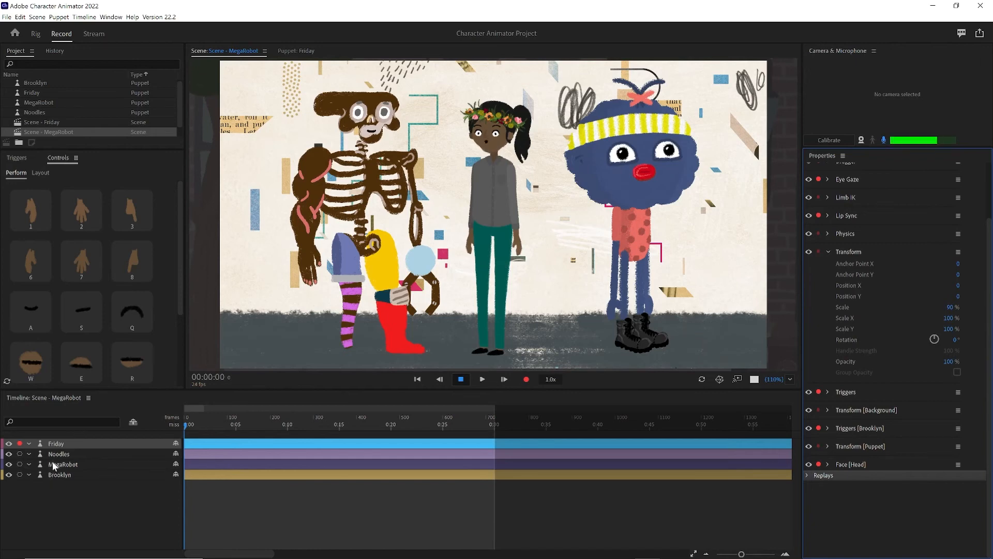
pyautogui.click(38, 102)
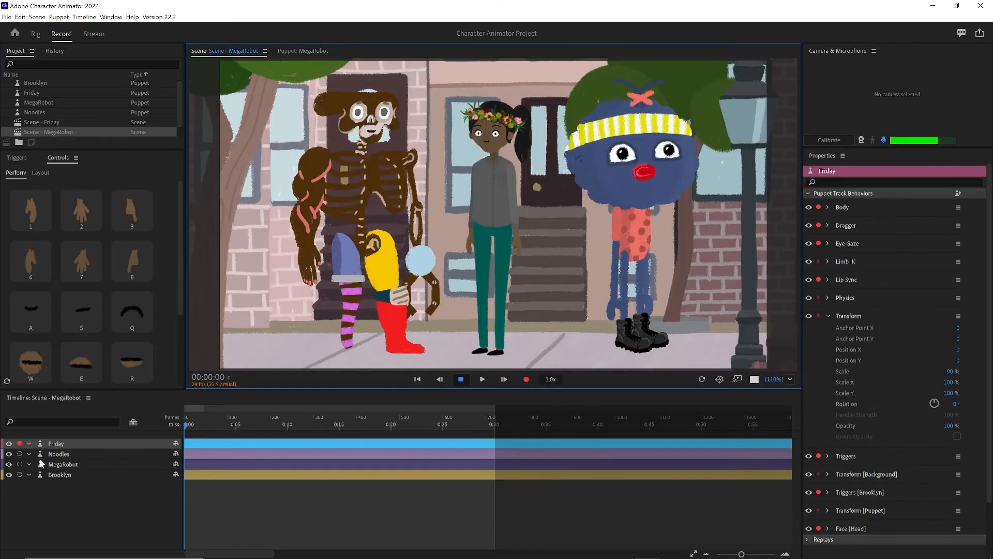
# Give the Brooklyn track a Transform behaviour with Position X 34
pyautogui.click(60, 475)
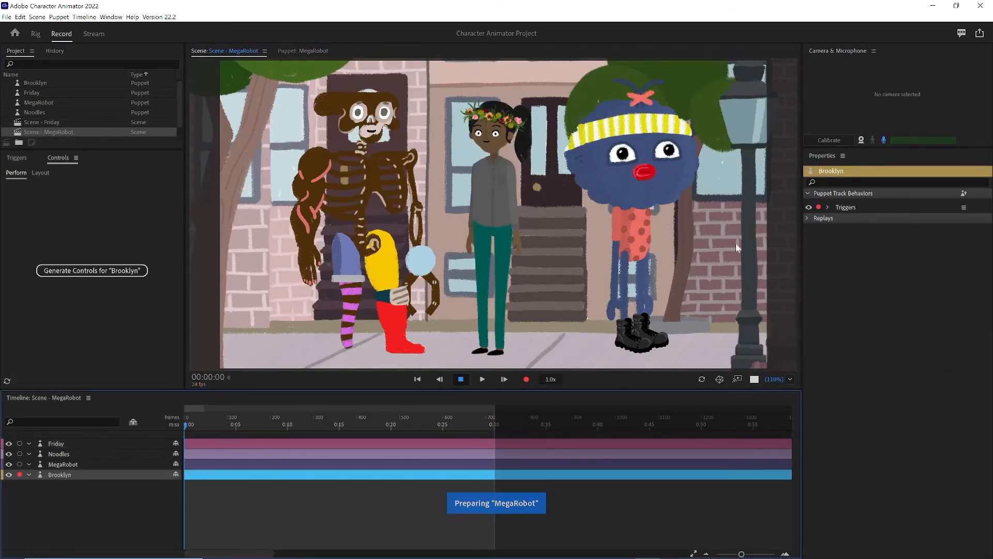
pyautogui.click(808, 219)
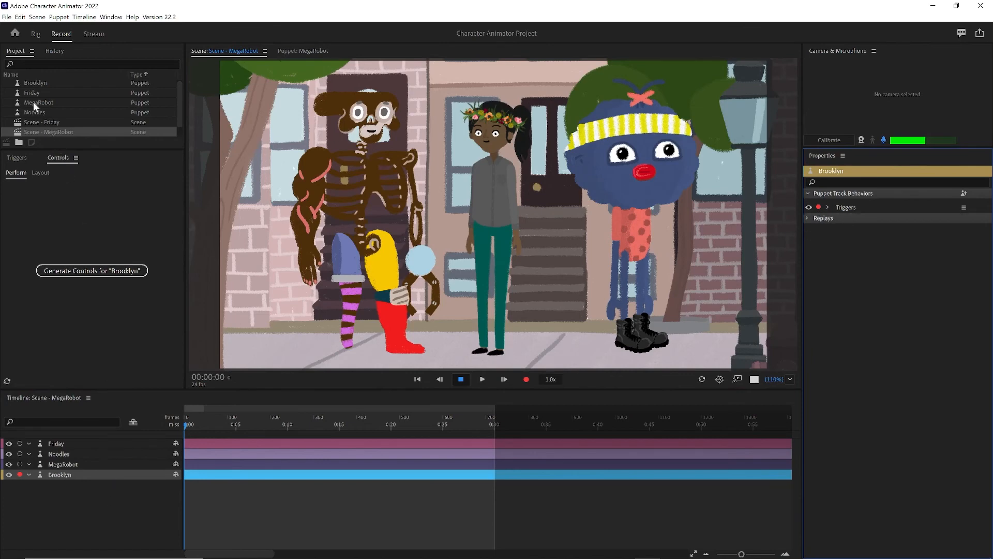
pyautogui.moveTo(34, 84)
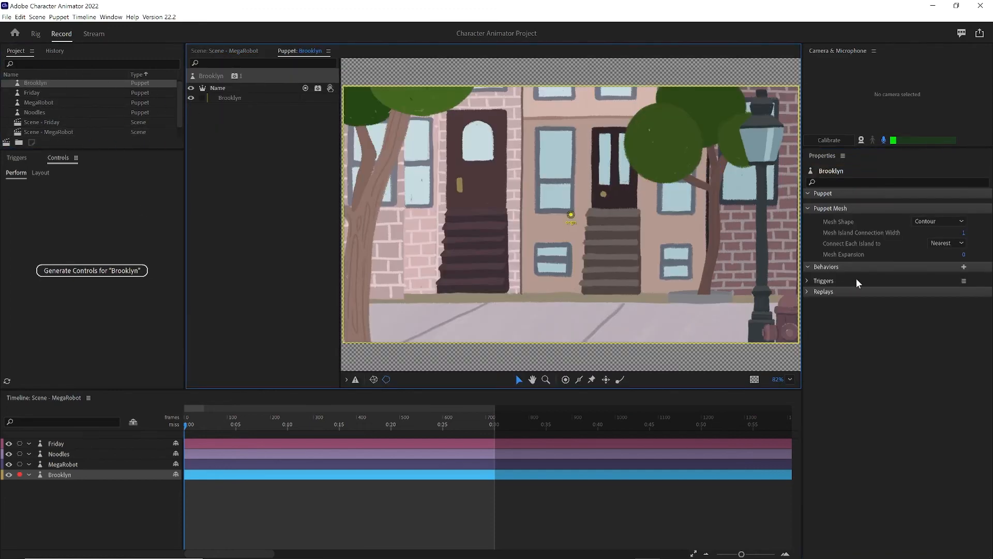
pyautogui.click(963, 266)
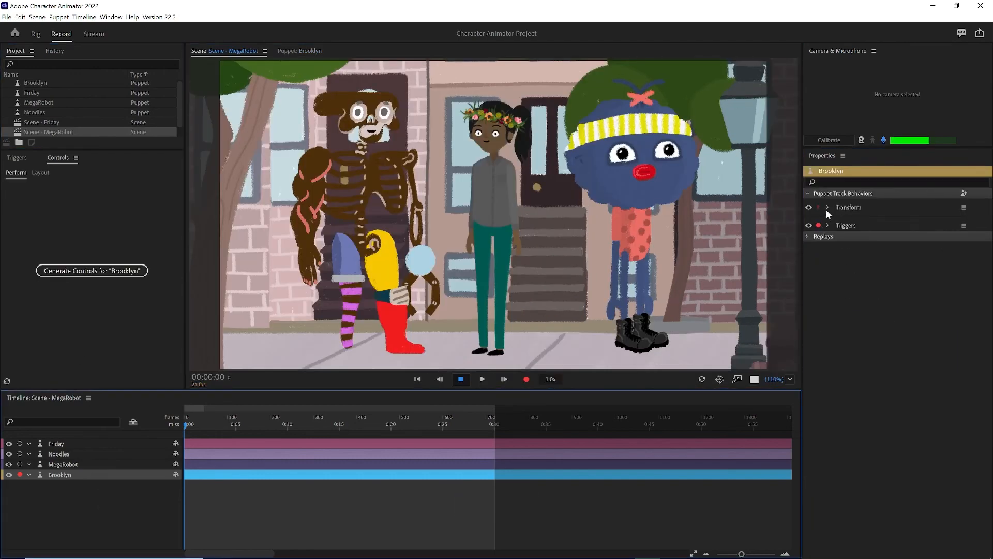
pyautogui.click(826, 207)
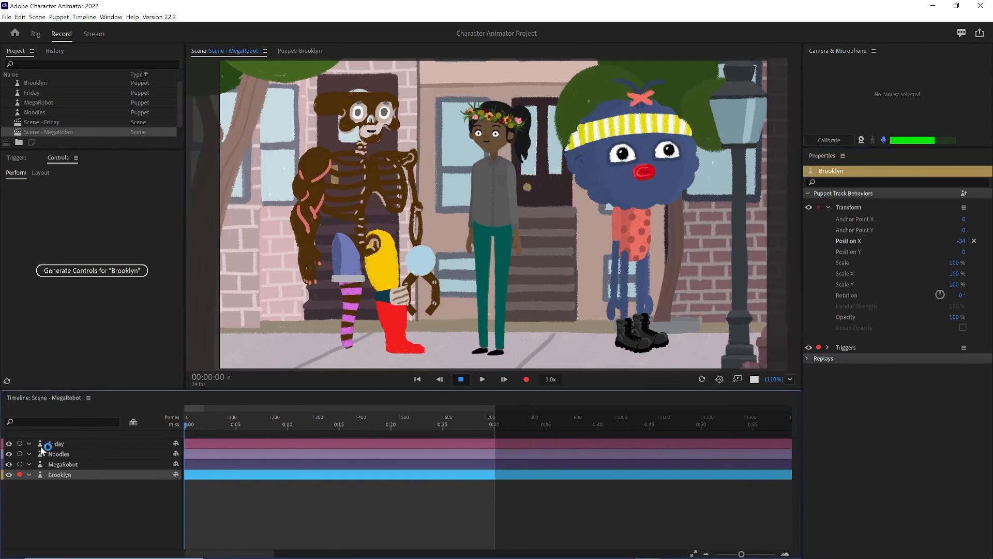
# Keyframe Friday's Position X from centre to -720 at the 15-second mark
pyautogui.click(56, 443)
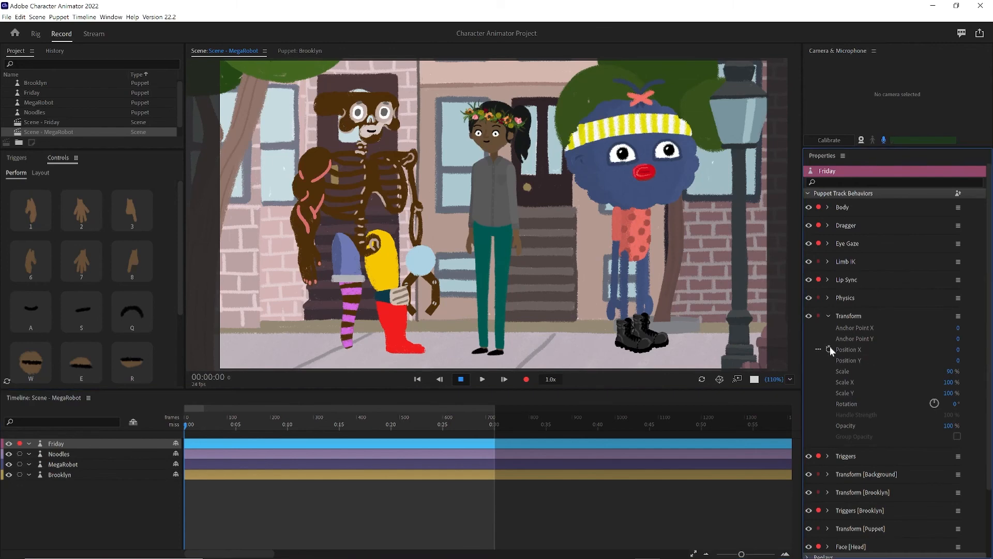
pyautogui.click(828, 349)
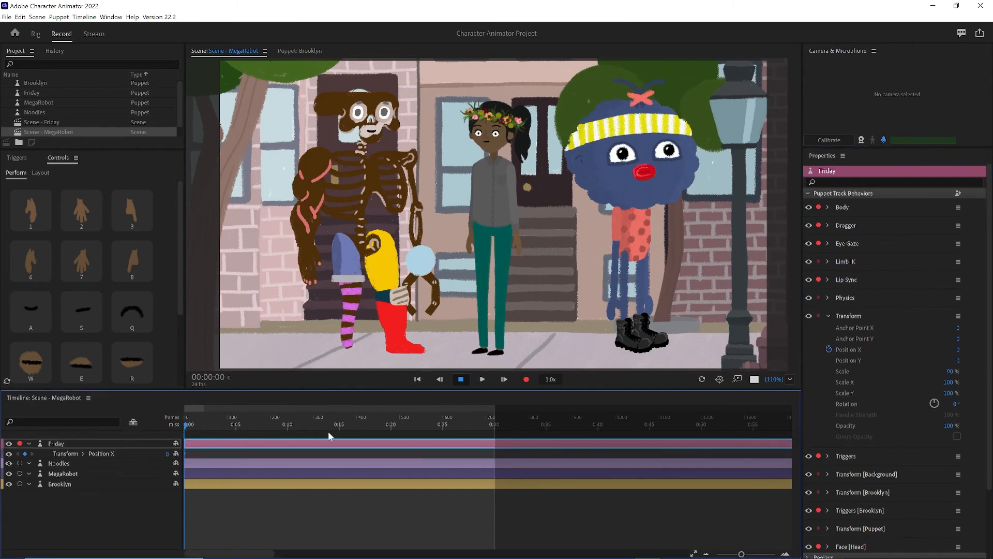
pyautogui.click(341, 424)
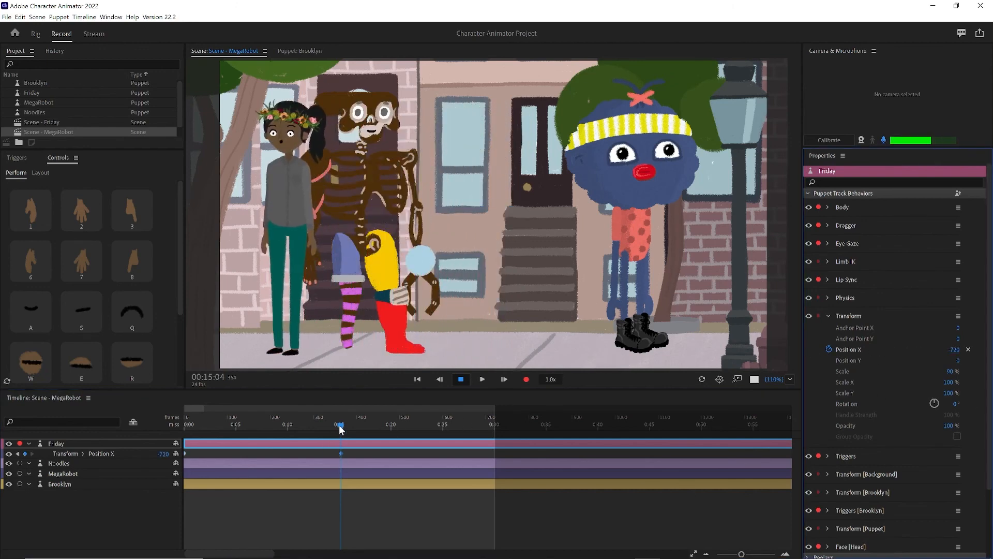
# Rewind and play the scene to watch Friday slide left, then stop
pyautogui.click(417, 379)
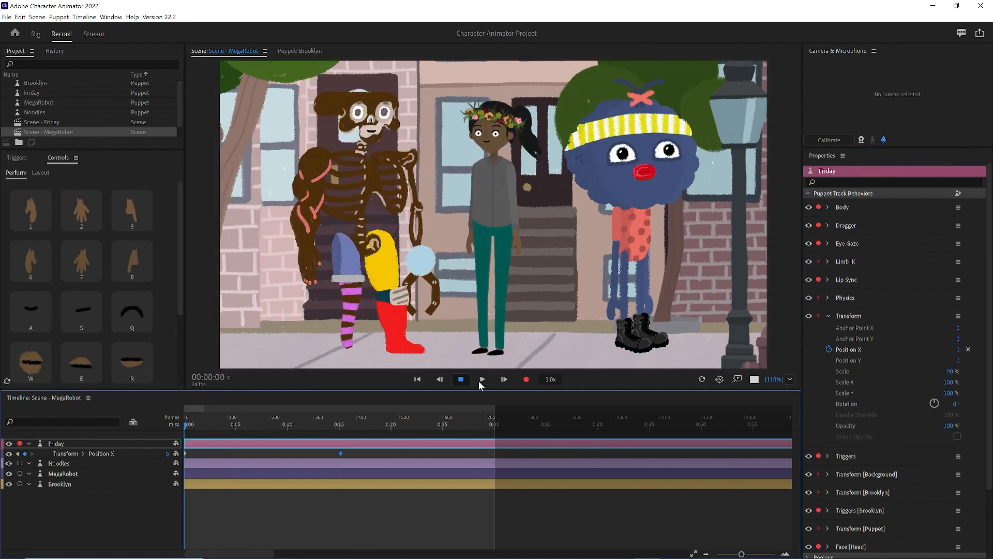
pyautogui.click(482, 378)
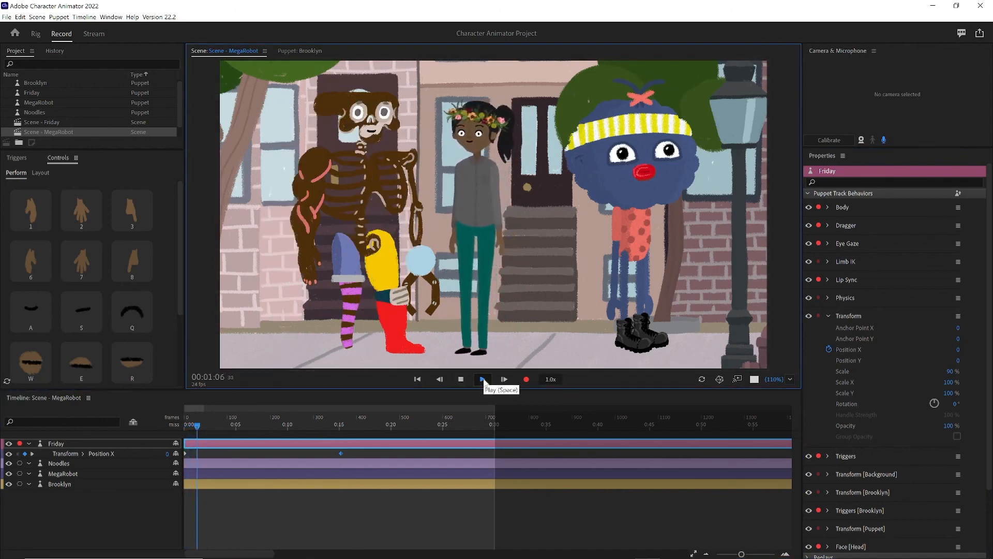
pyautogui.click(481, 379)
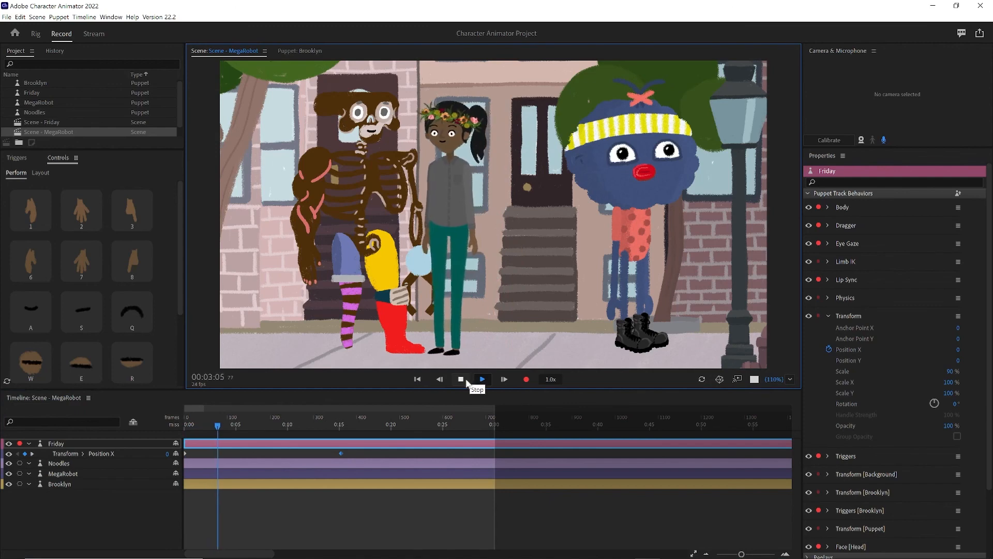